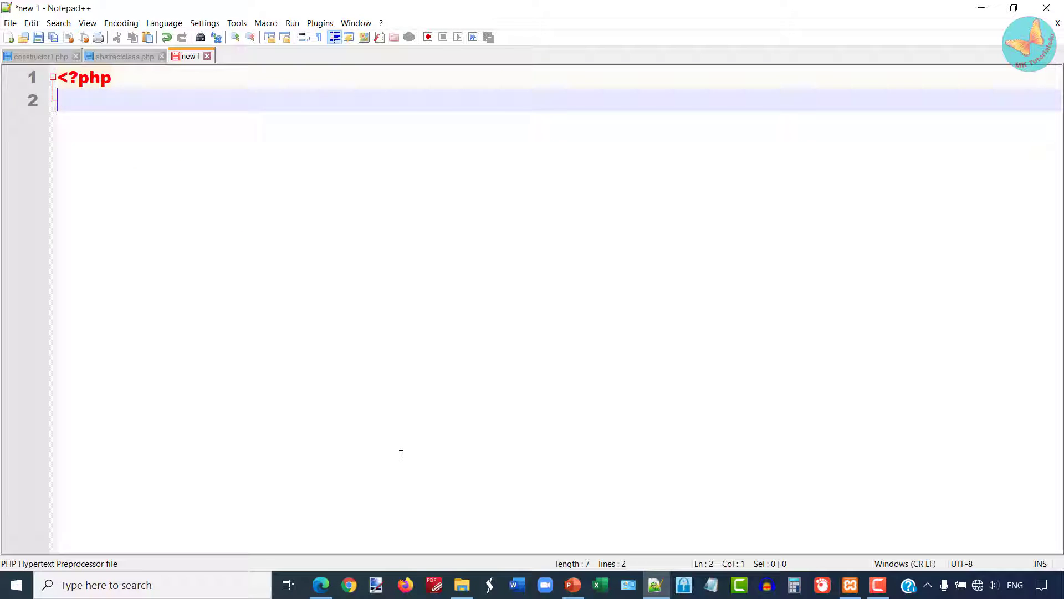
Add the '//Interface definition' comment and open the declaration interface Bird {
text(//)
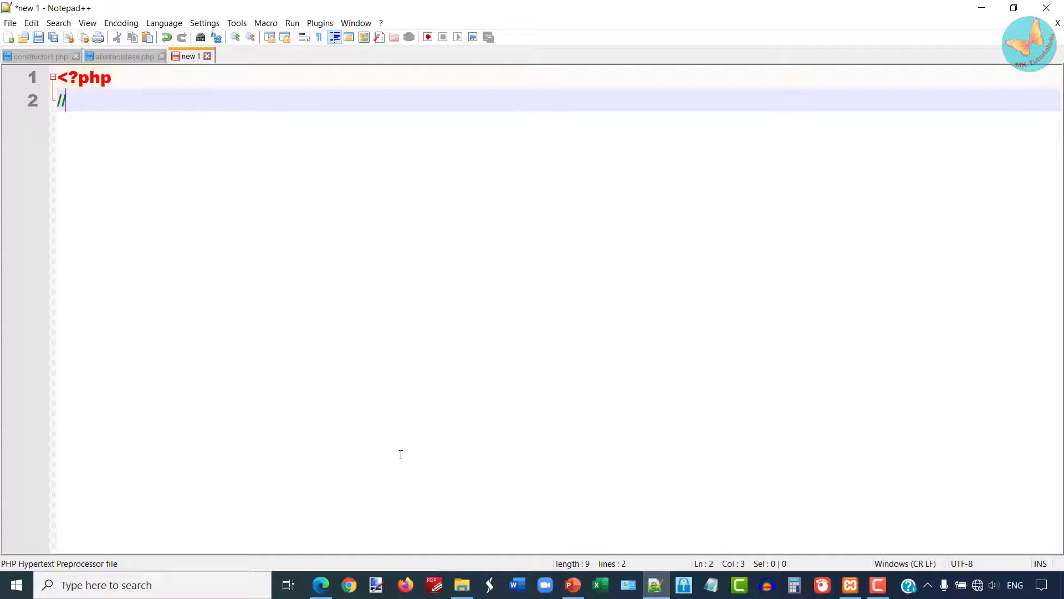
text(Interface definition)
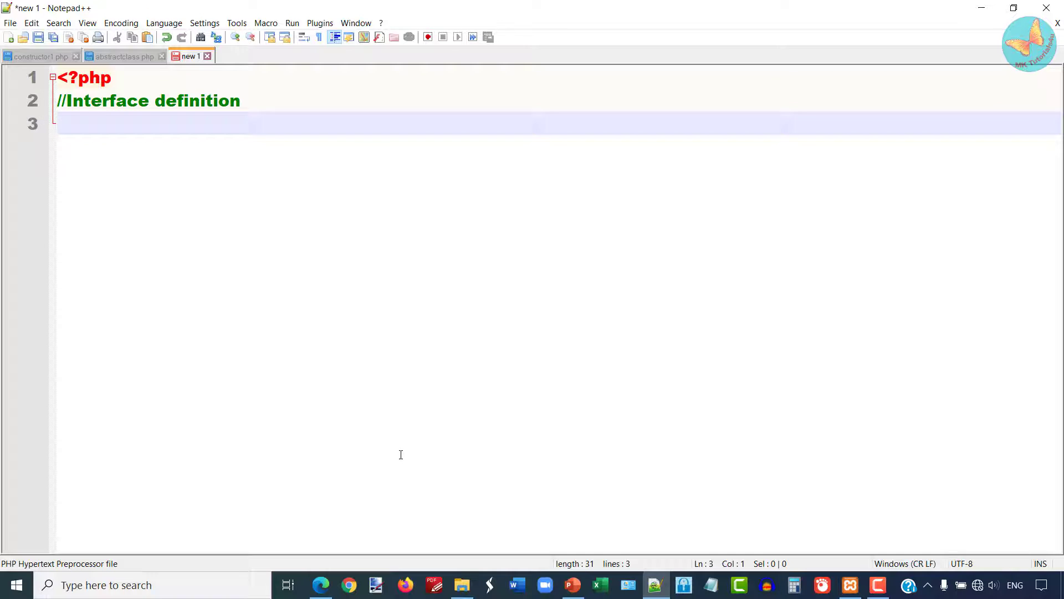
text(interface Bir)
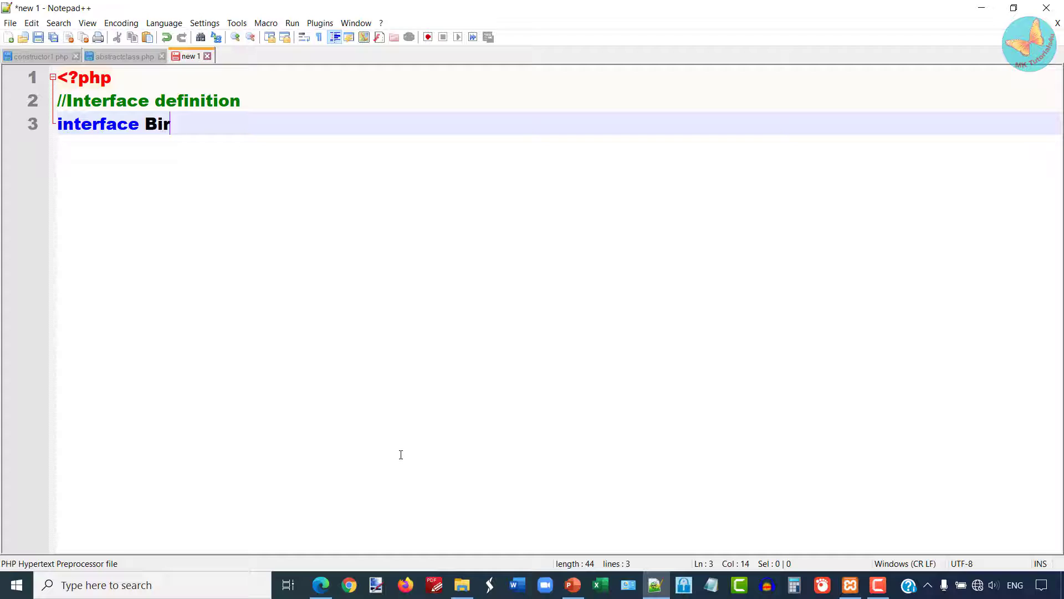
text(d{)
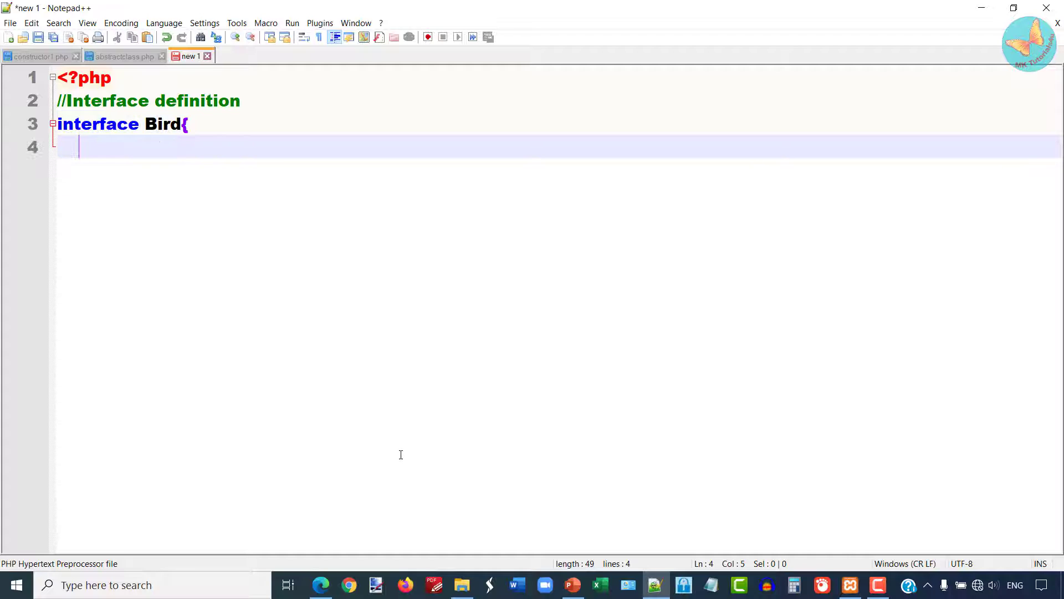
Declare public function myVoice(); inside Bird and add blank lines below
text(public fu)
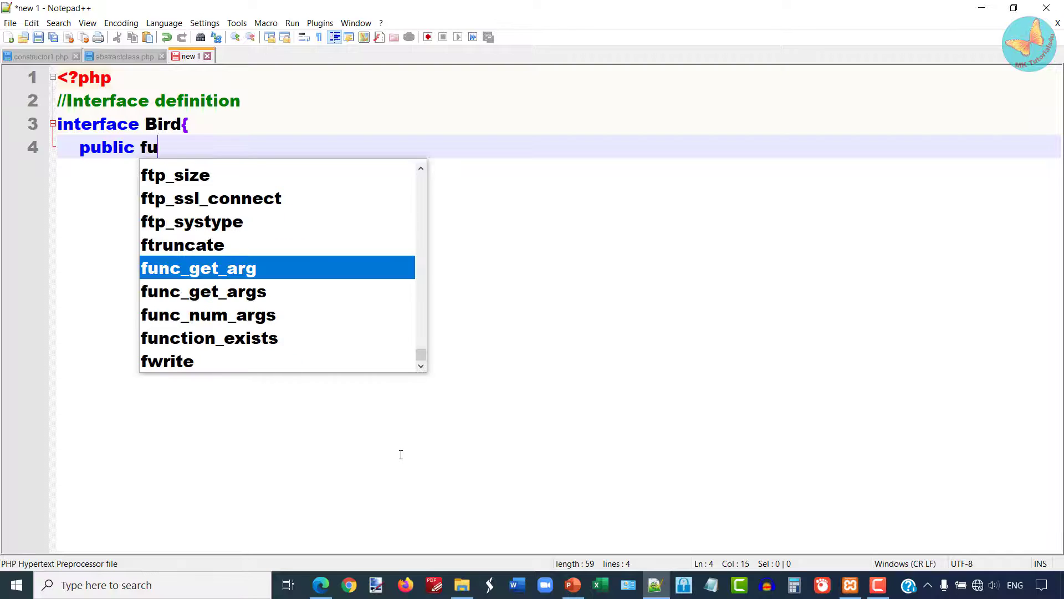
text(nction m)
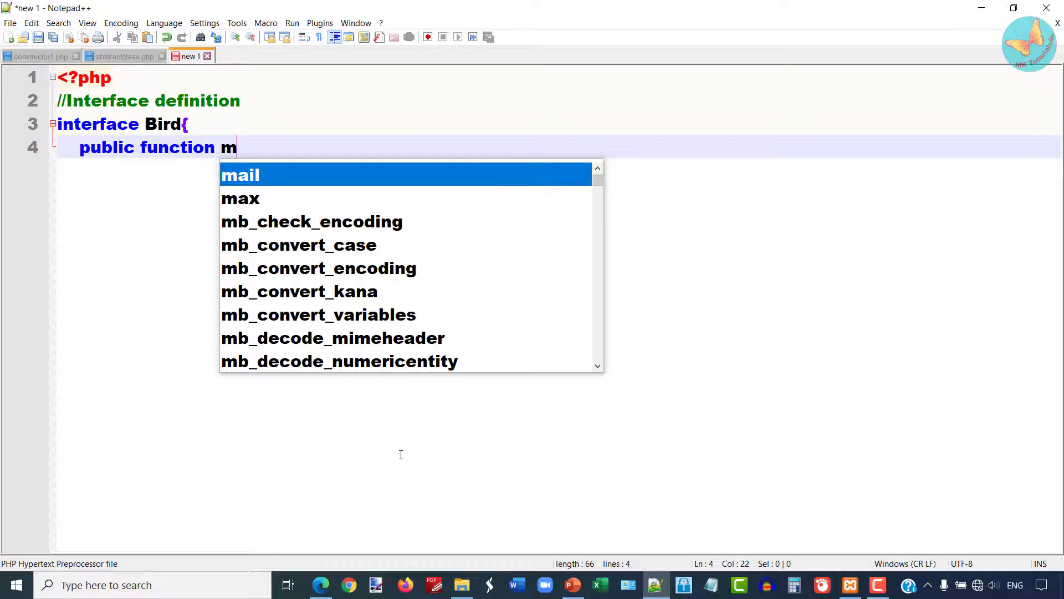
text(yVoic)
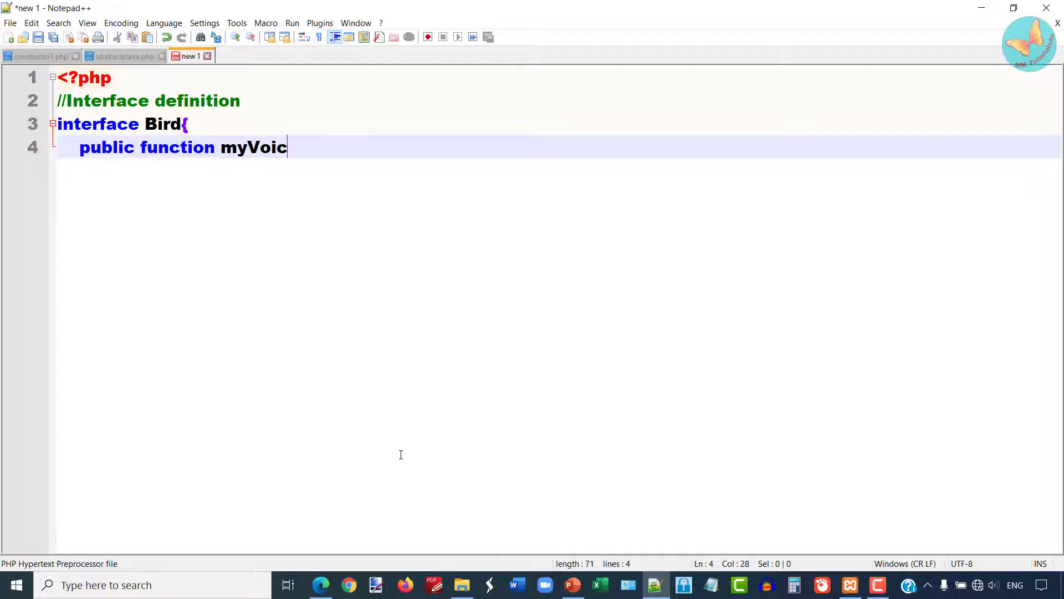
text(e();)
text(})
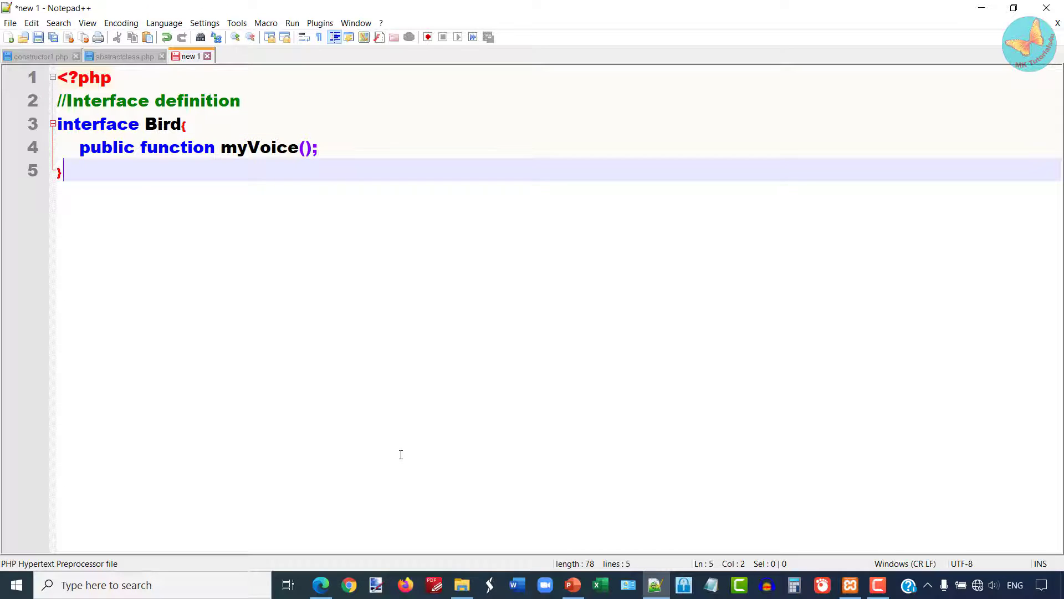
key(Enter)
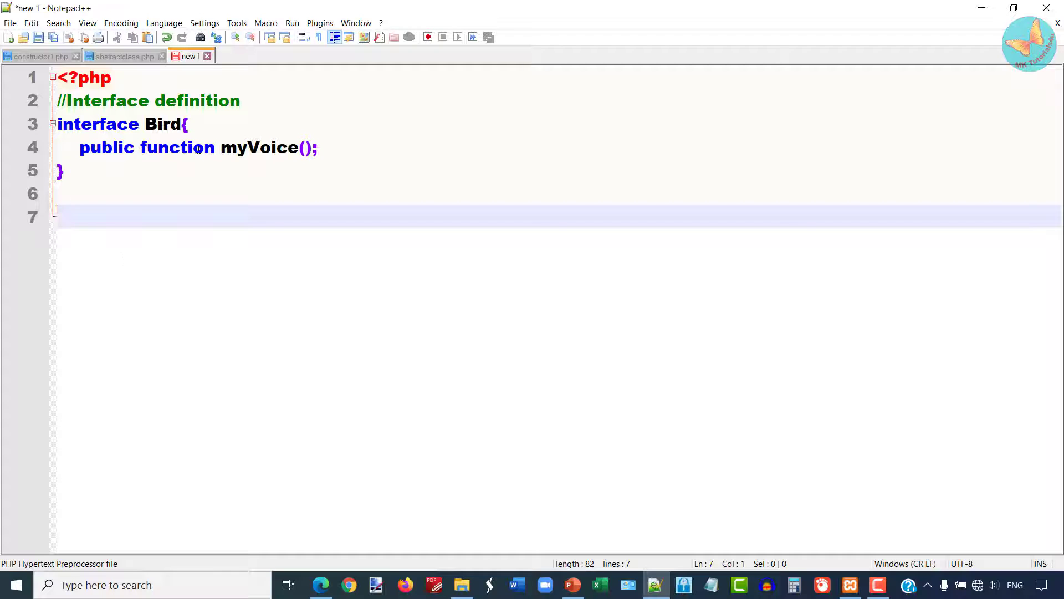
click(140, 148)
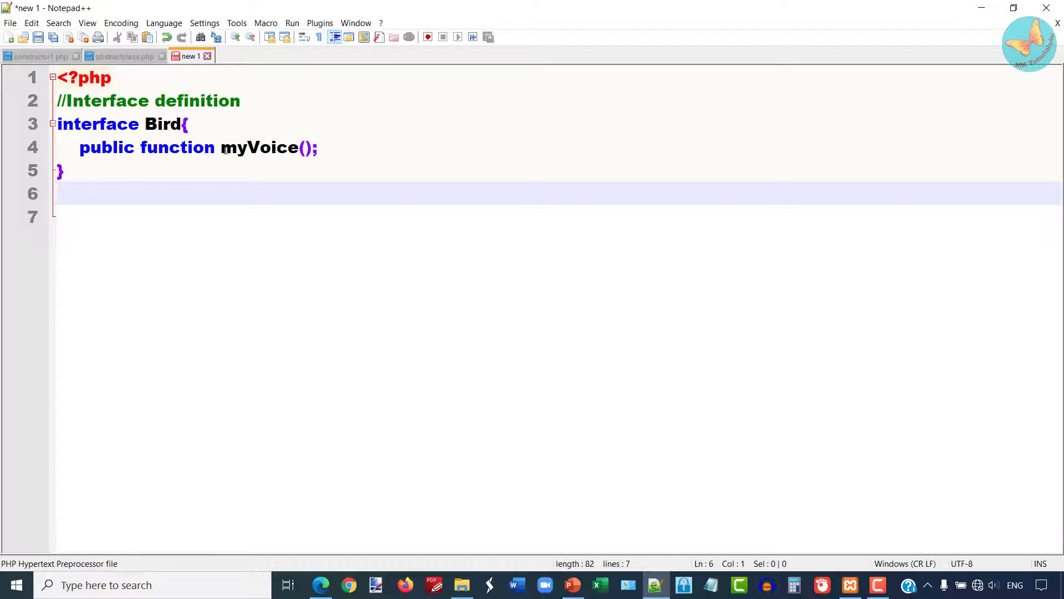
Add the comment '//Class definitions' on line 6
double_click(260, 147)
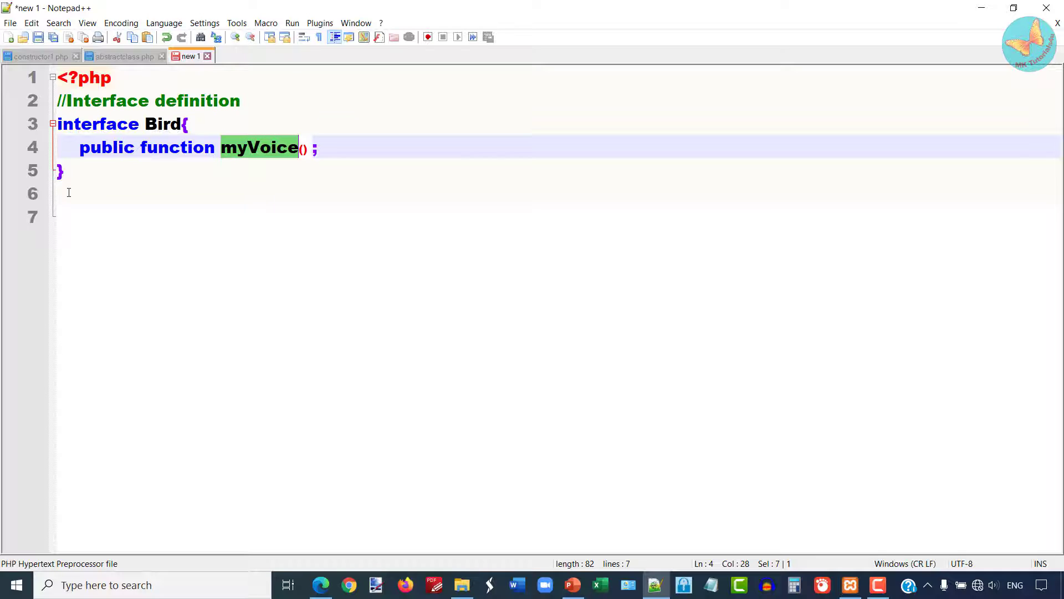
click(64, 193)
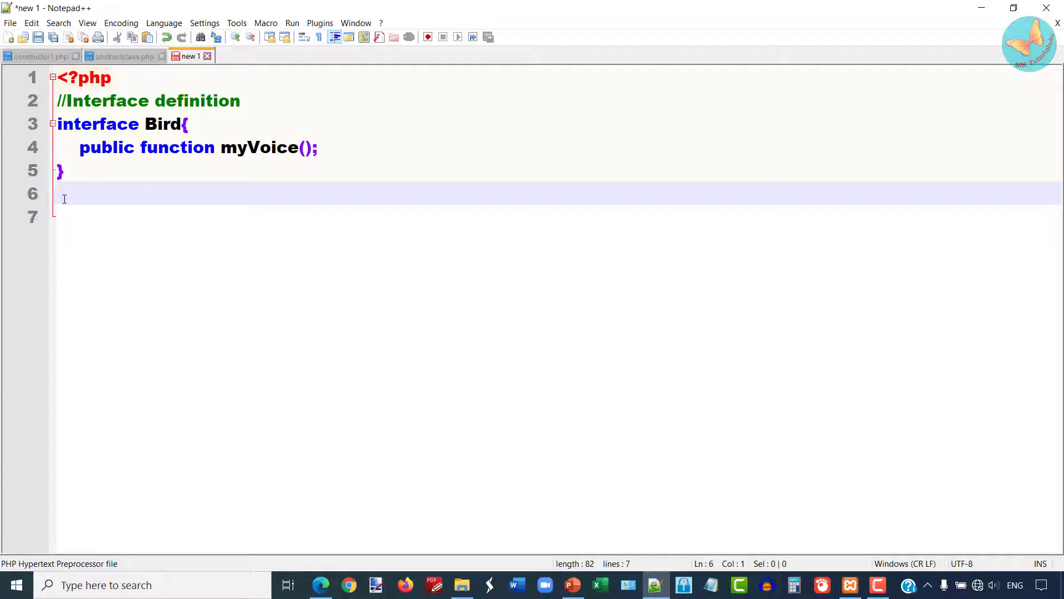
text(//)
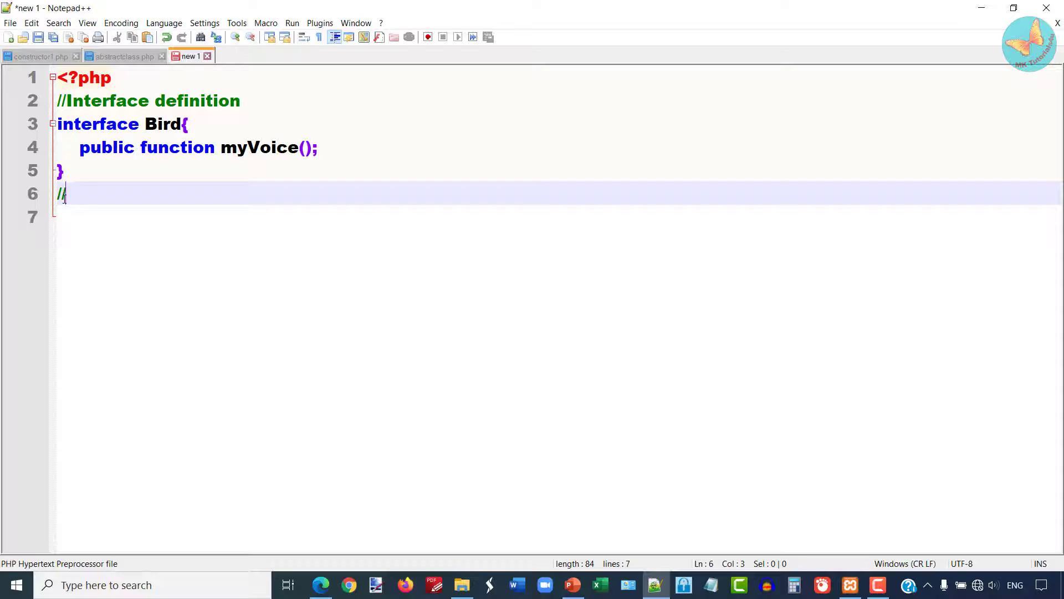
text(Class)
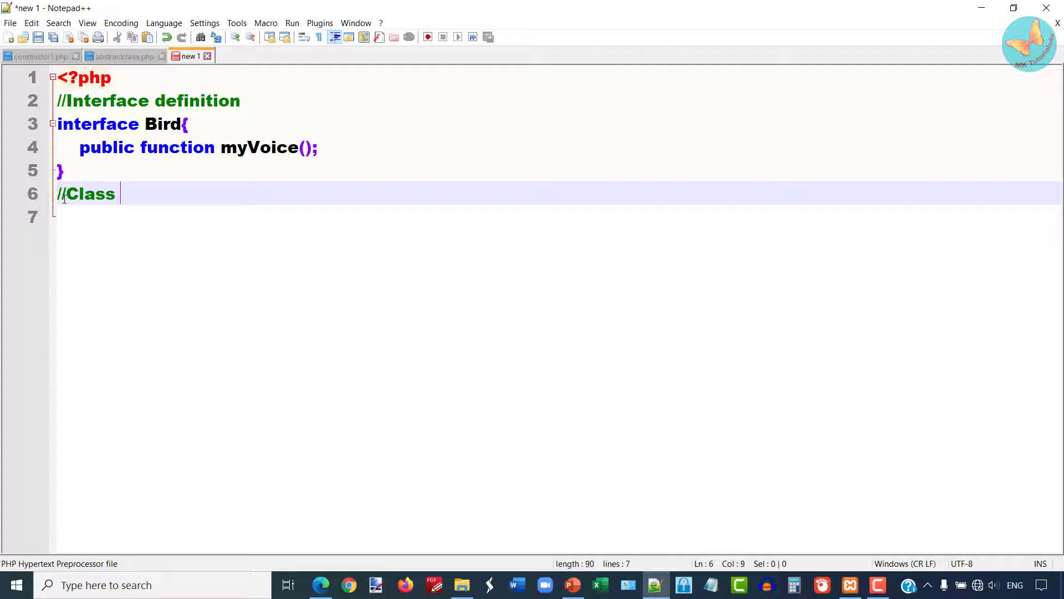
text(definitions)
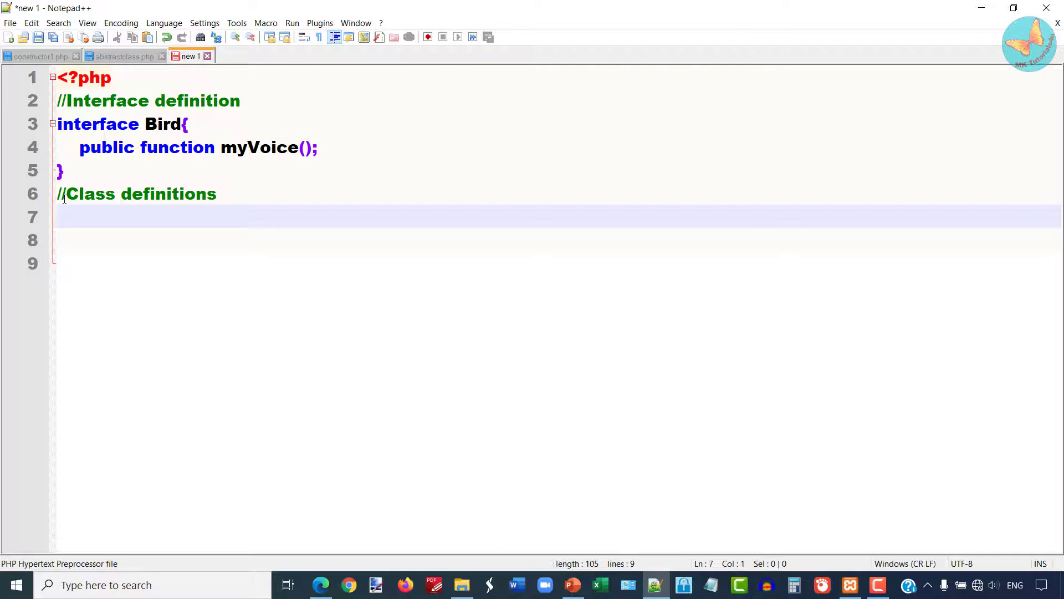
Write class Cuckoo implements Bird { } with the closing brace on its own line
text(class)
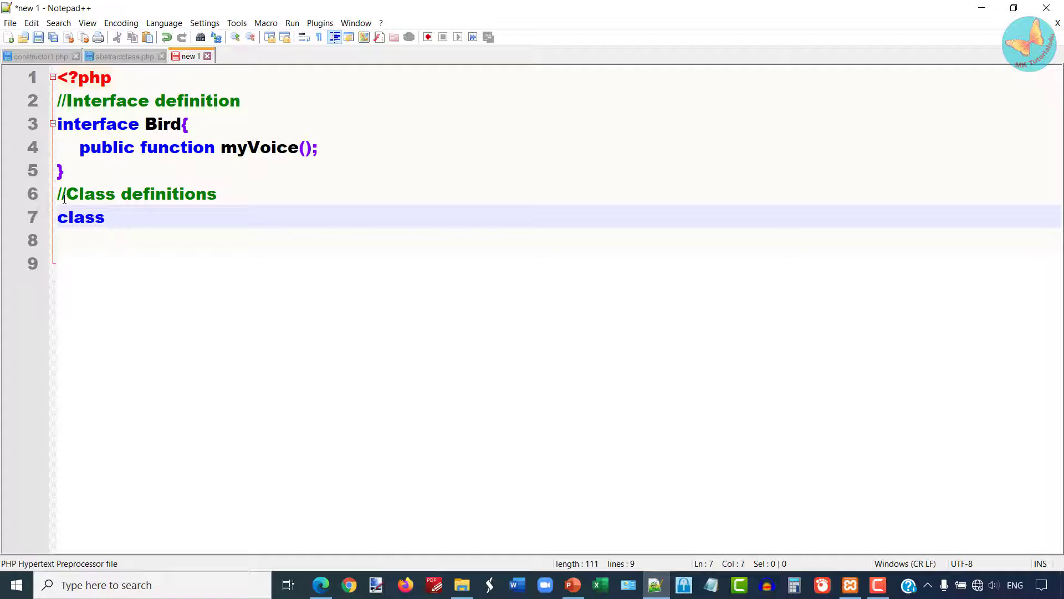
text(Cuck)
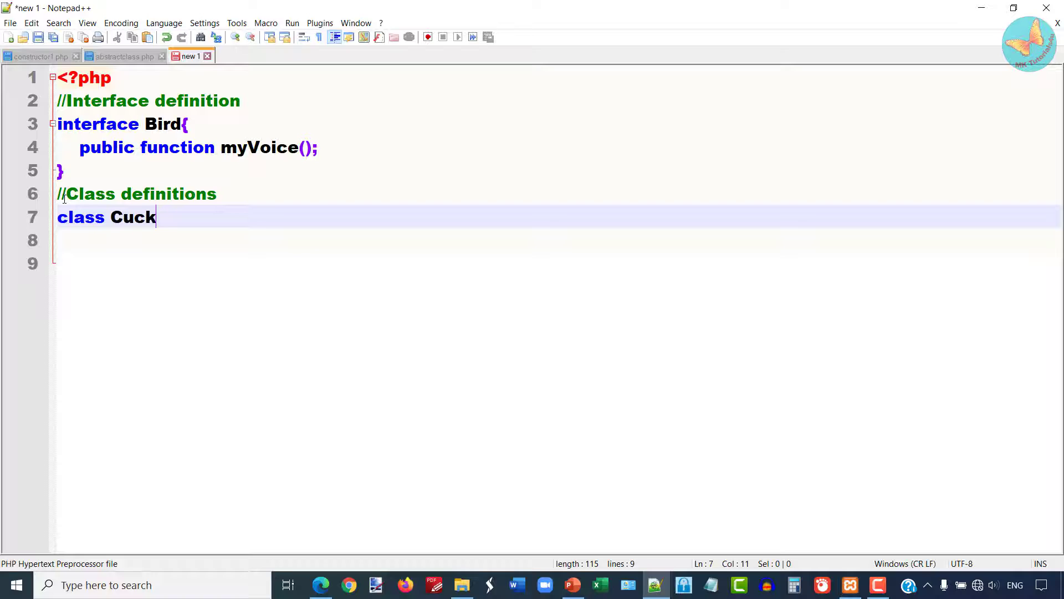
text(oo)
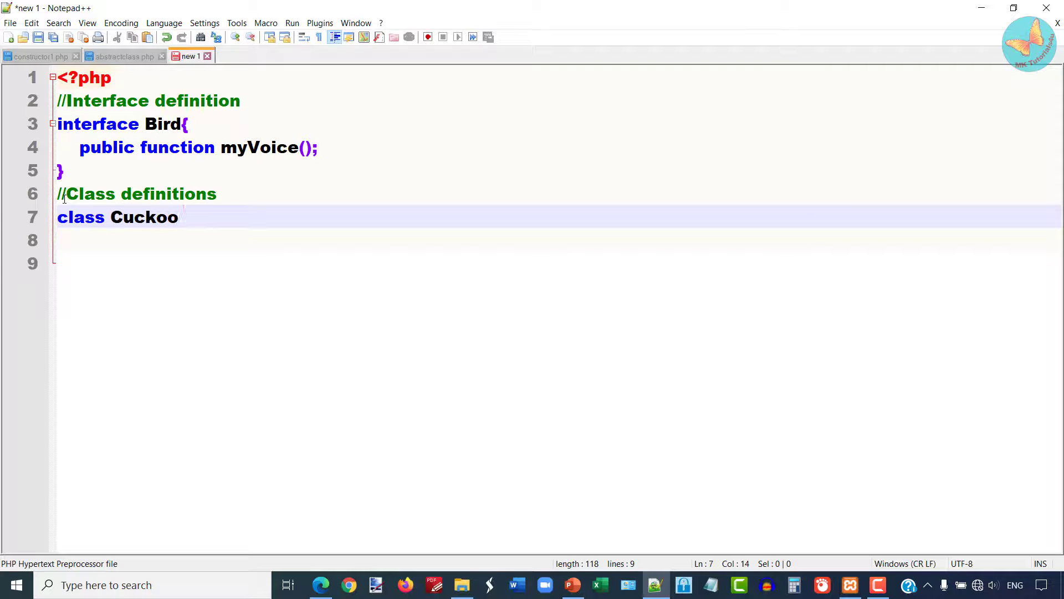
text(implement)
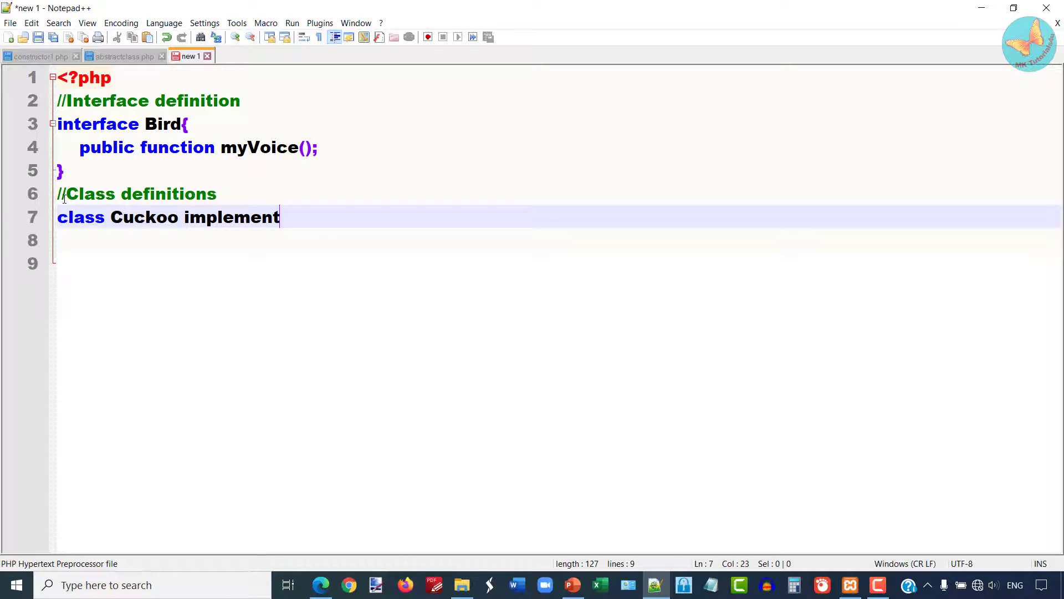
text(s)
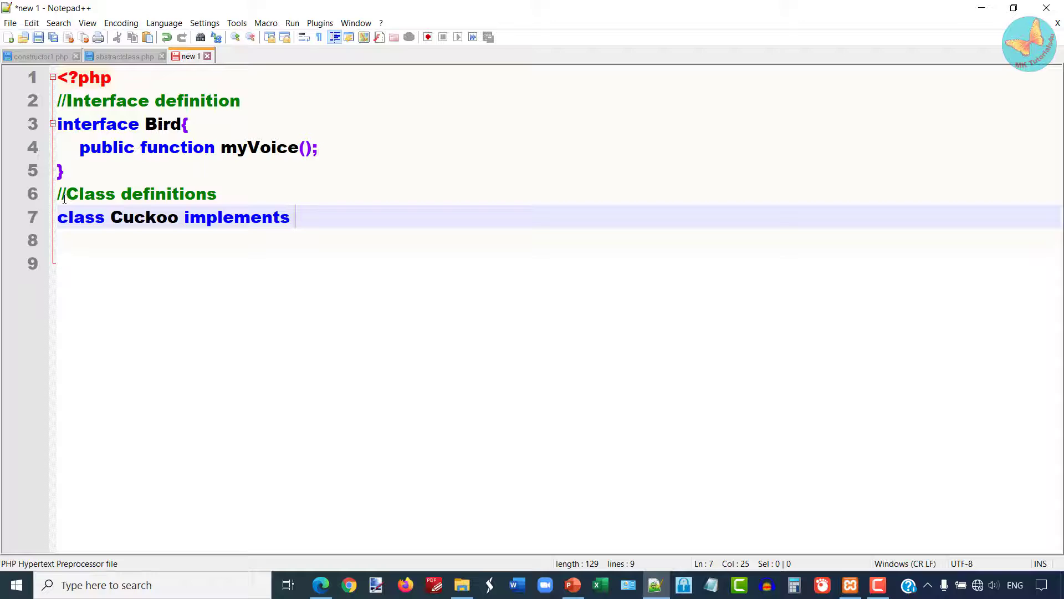
text(Bird)
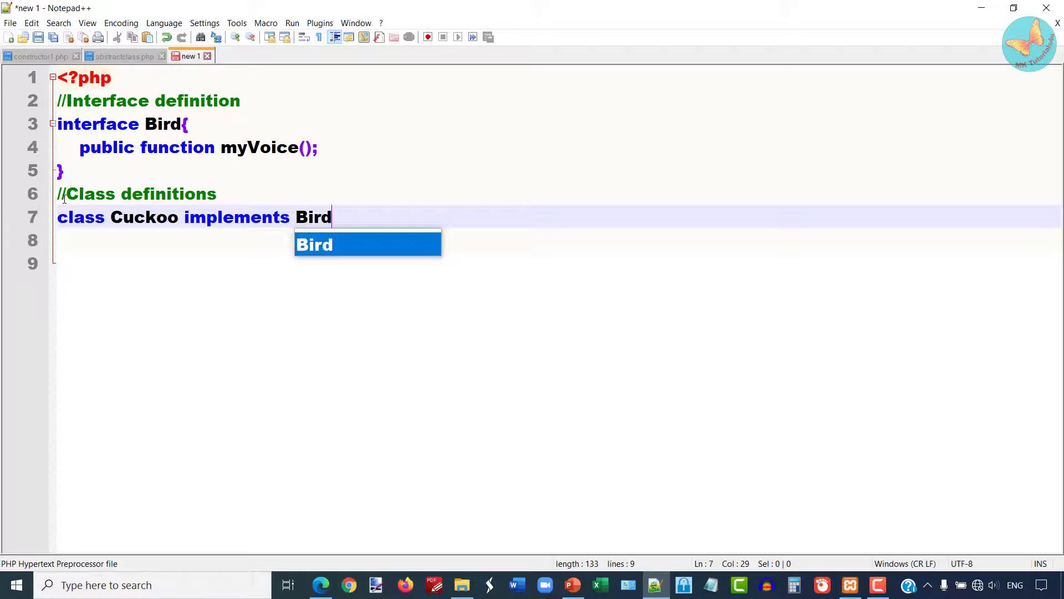
mouse_move(190, 251)
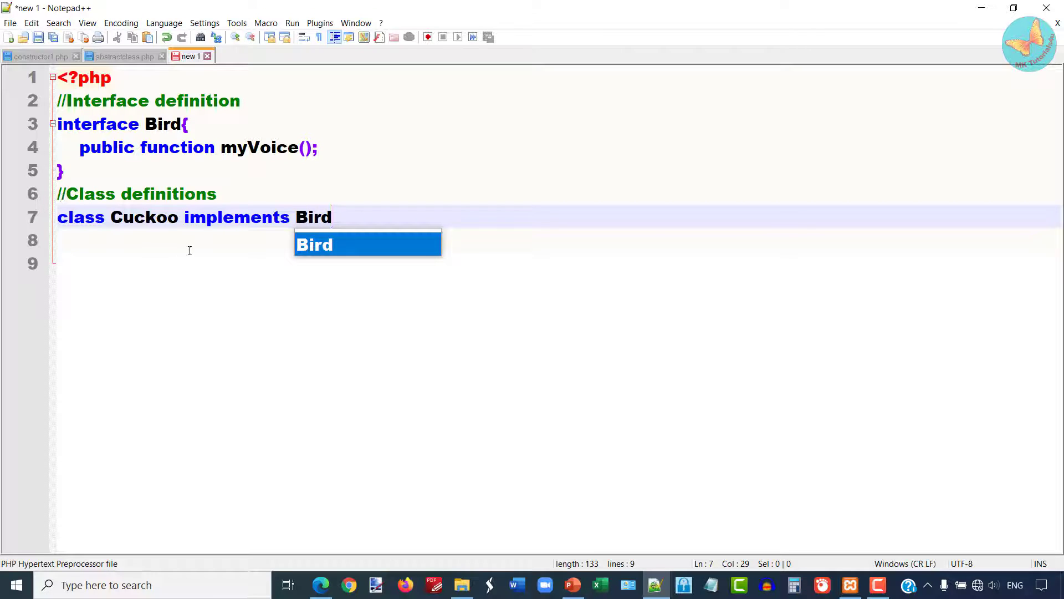
double_click(237, 217)
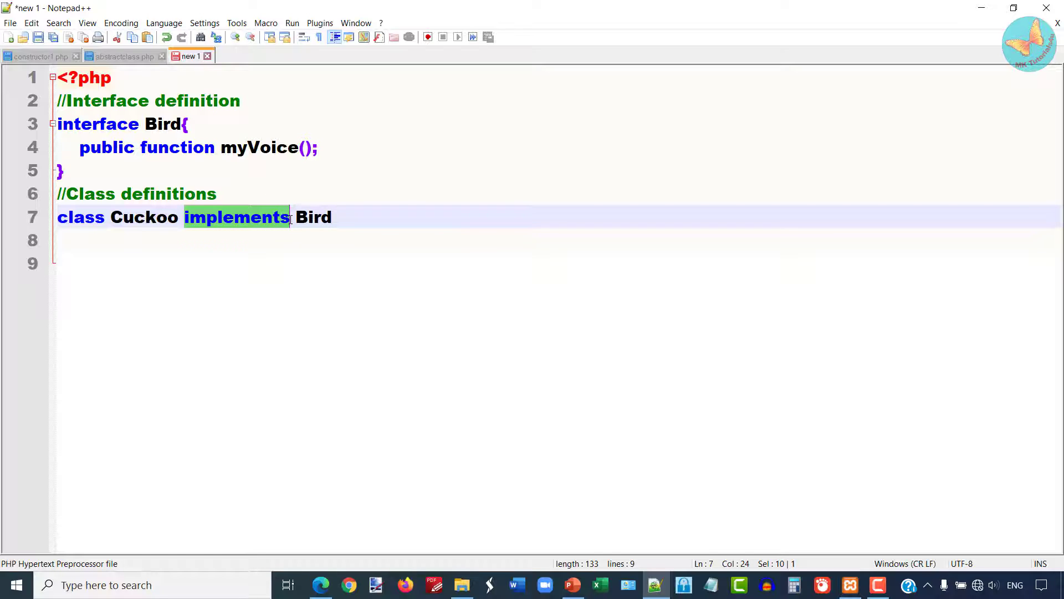
click(336, 217)
text( {)
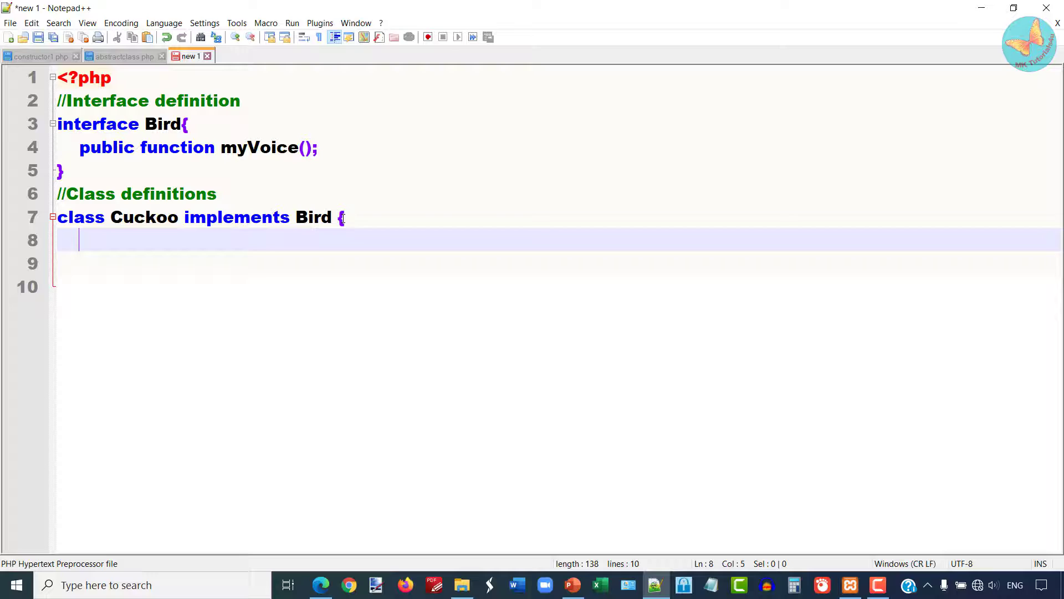
text(})
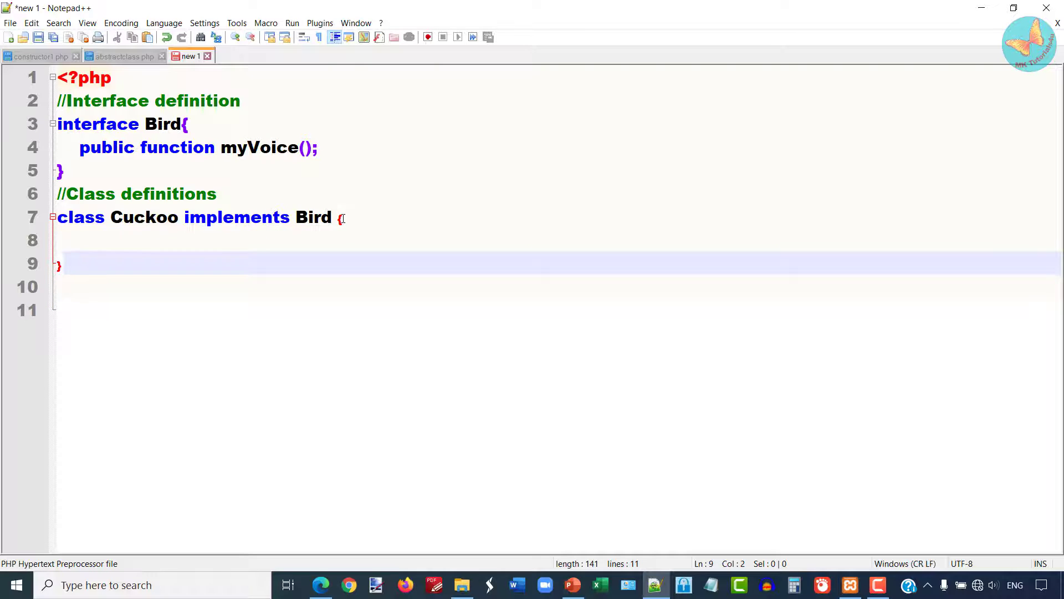
click(136, 240)
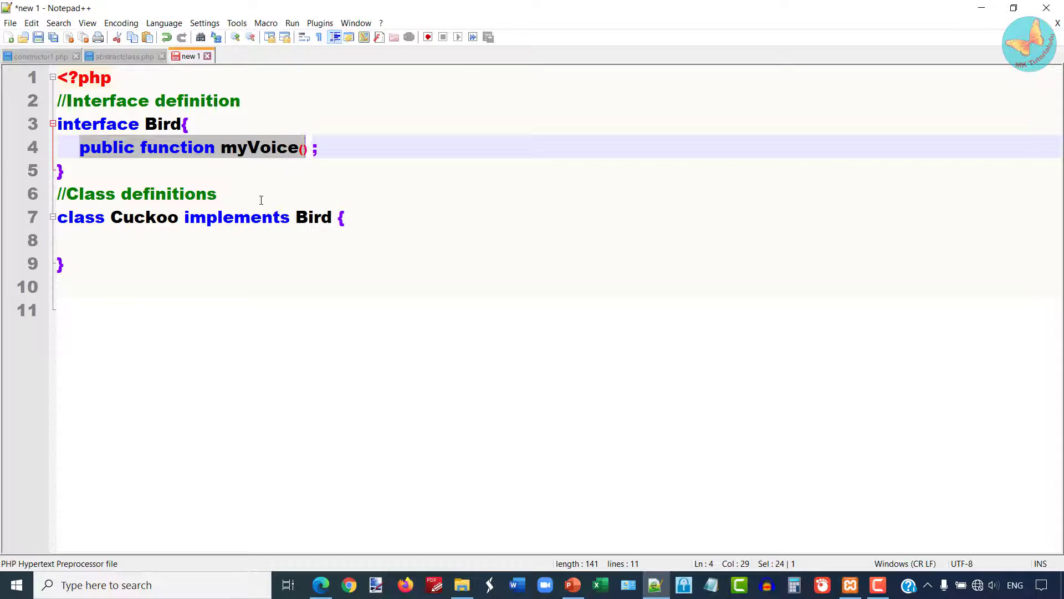
Write public function myVoice(){ echo "Ku-ku <br>"; } inside the Cuckoo class
text(public function myVoice()
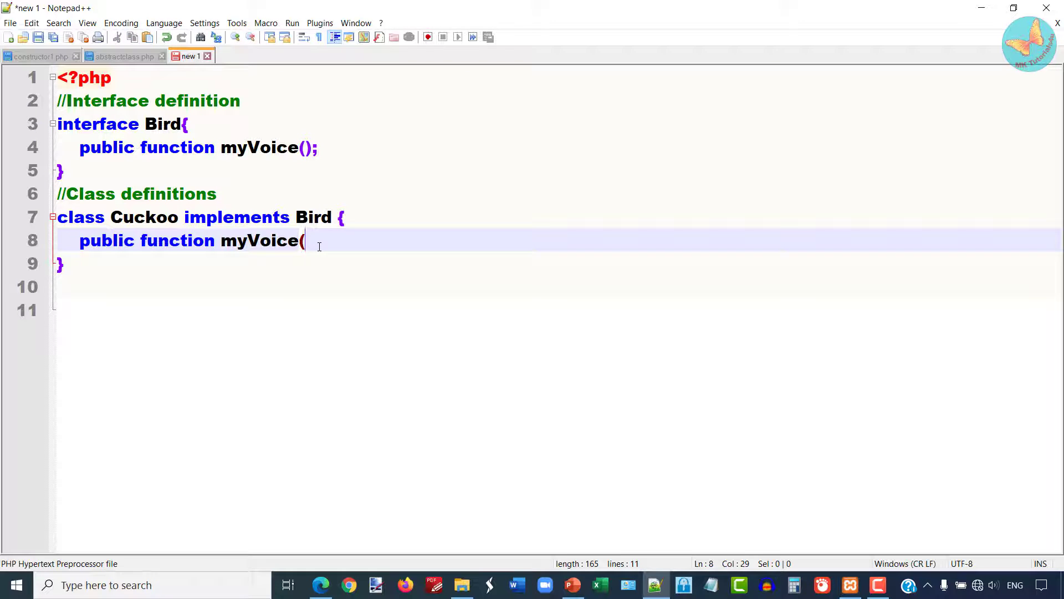
text())
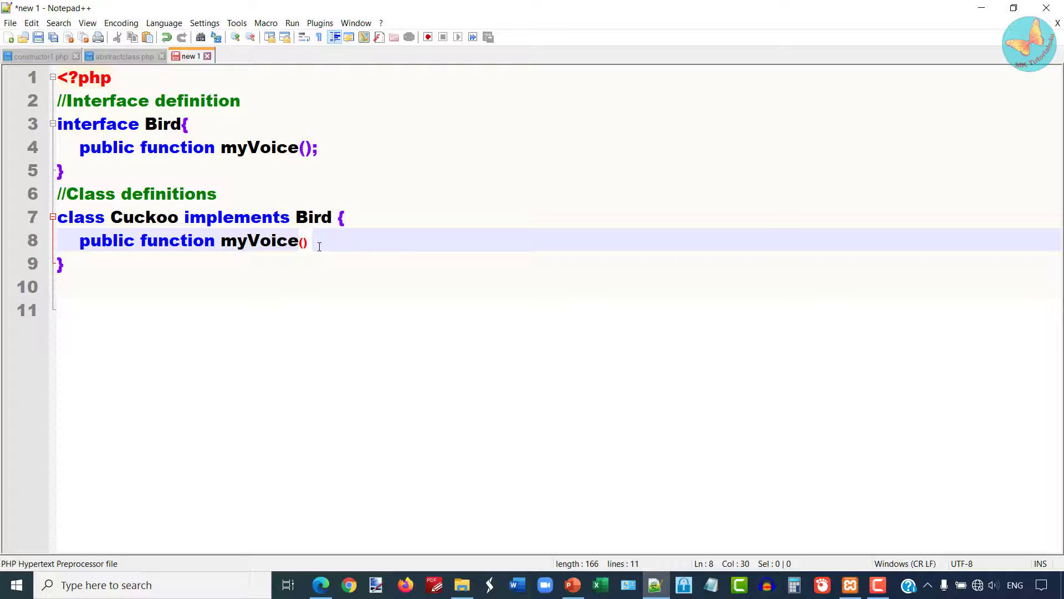
text({)
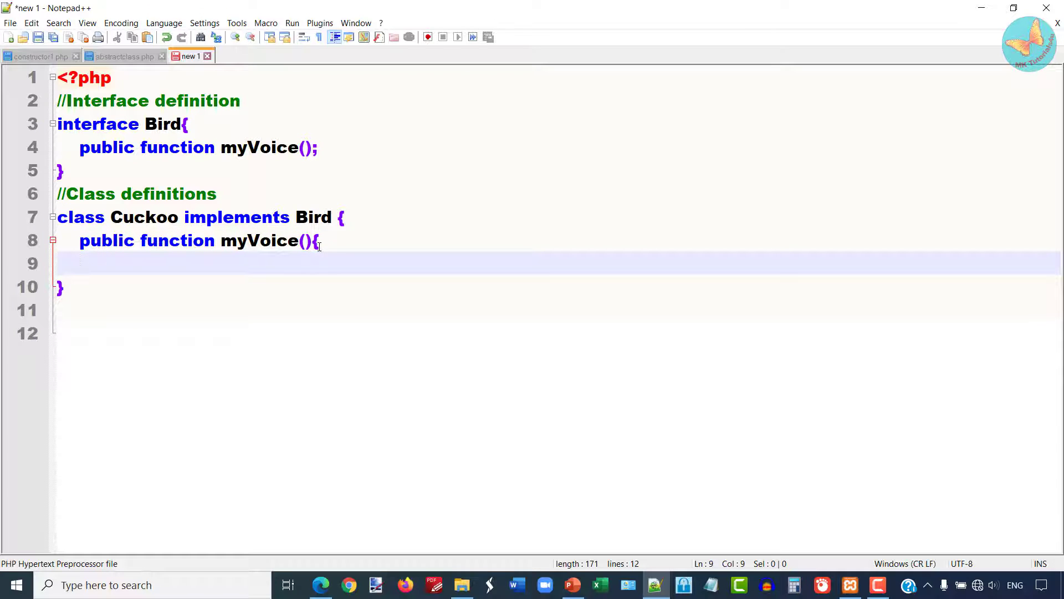
text(echo ")
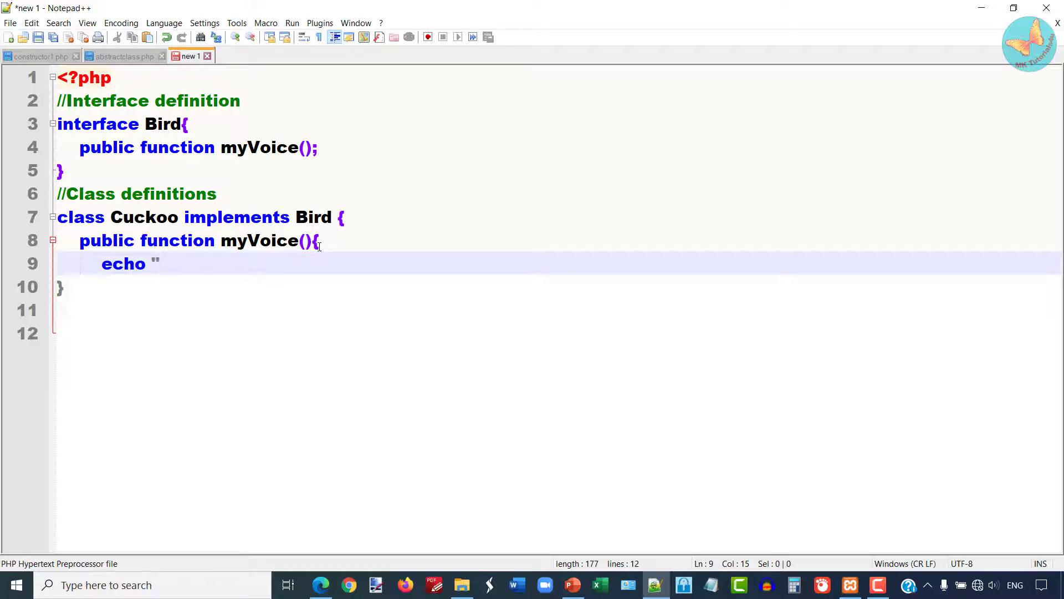
text(Ku)
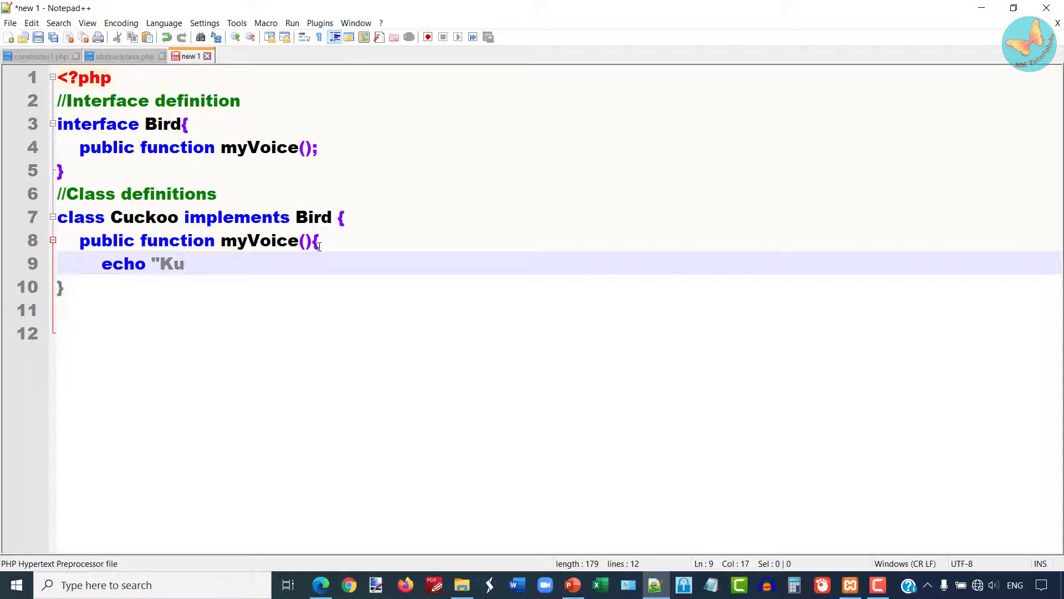
text(-ku)
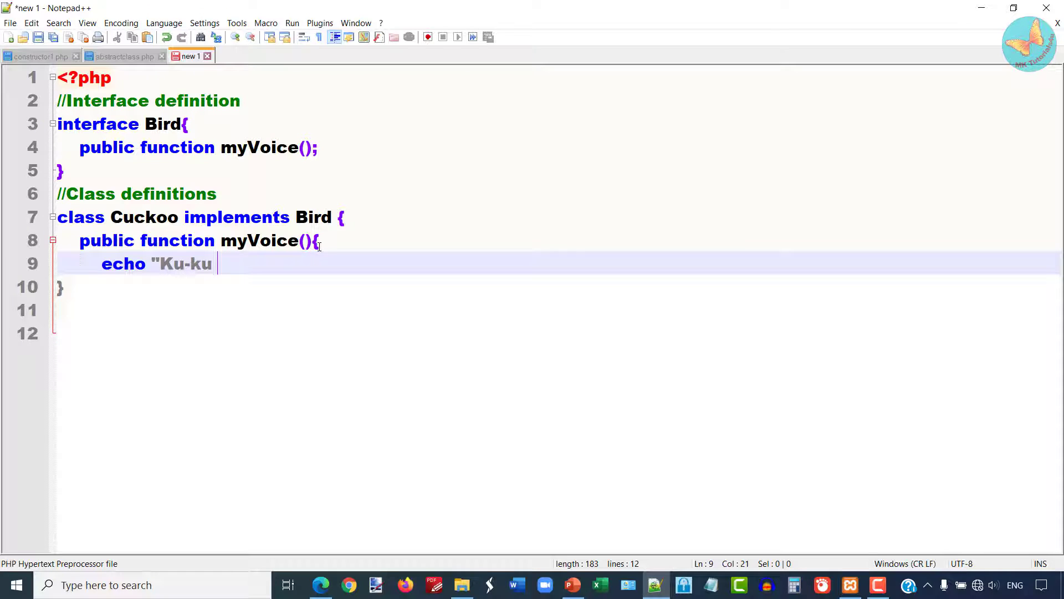
text(<br>")
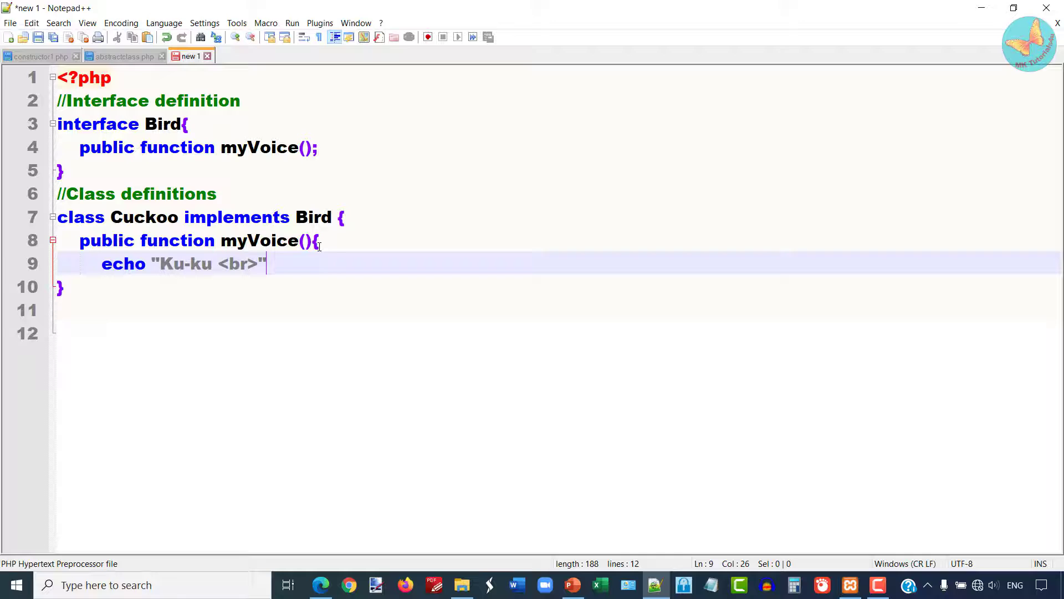
text(;)
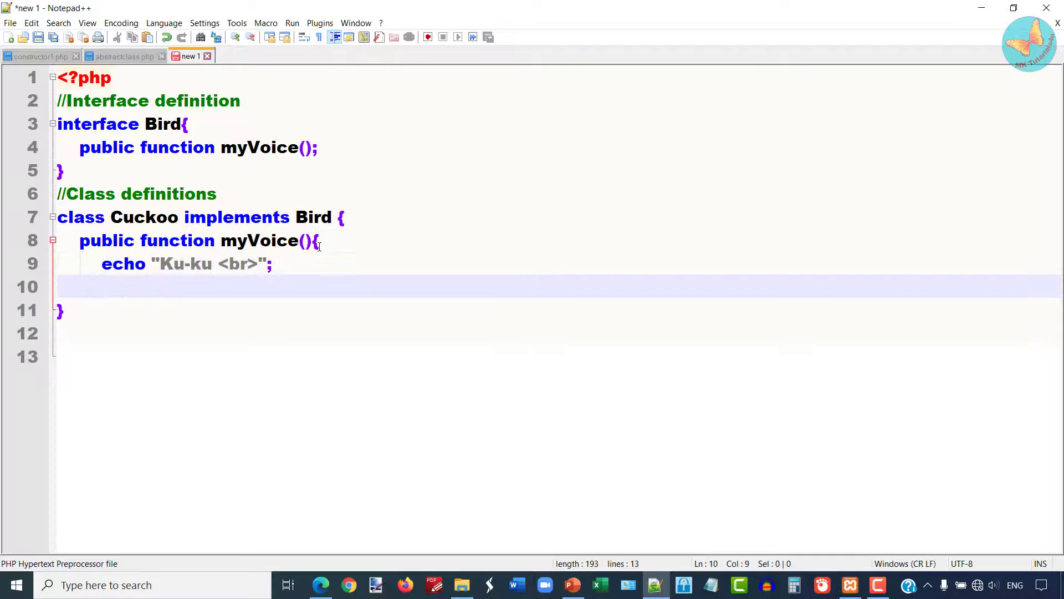
text(})
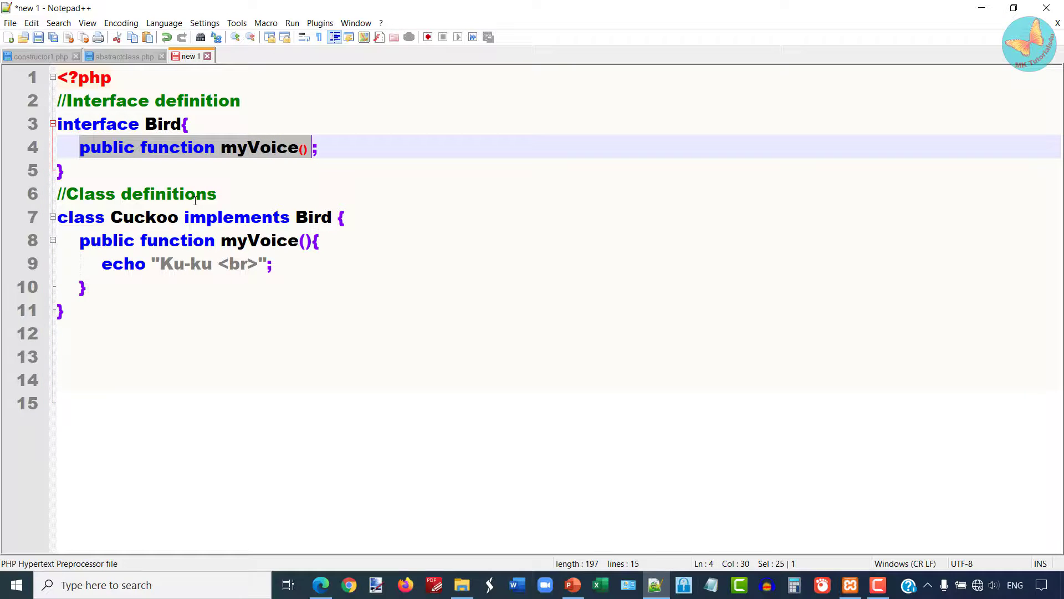
Start a new declaration with the keyword class on the line after Cuckoo
double_click(143, 218)
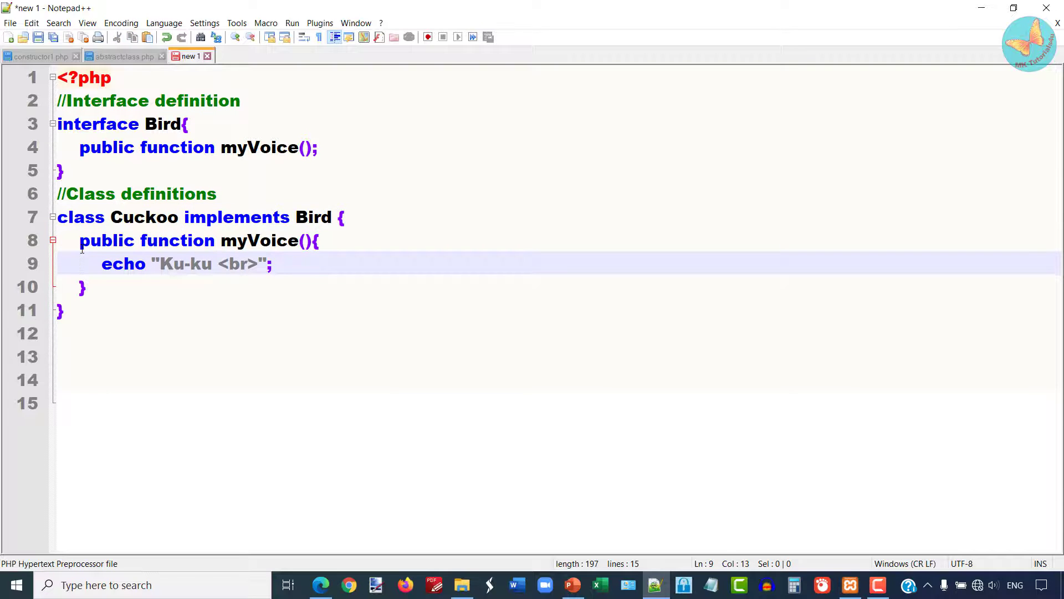
click(318, 240)
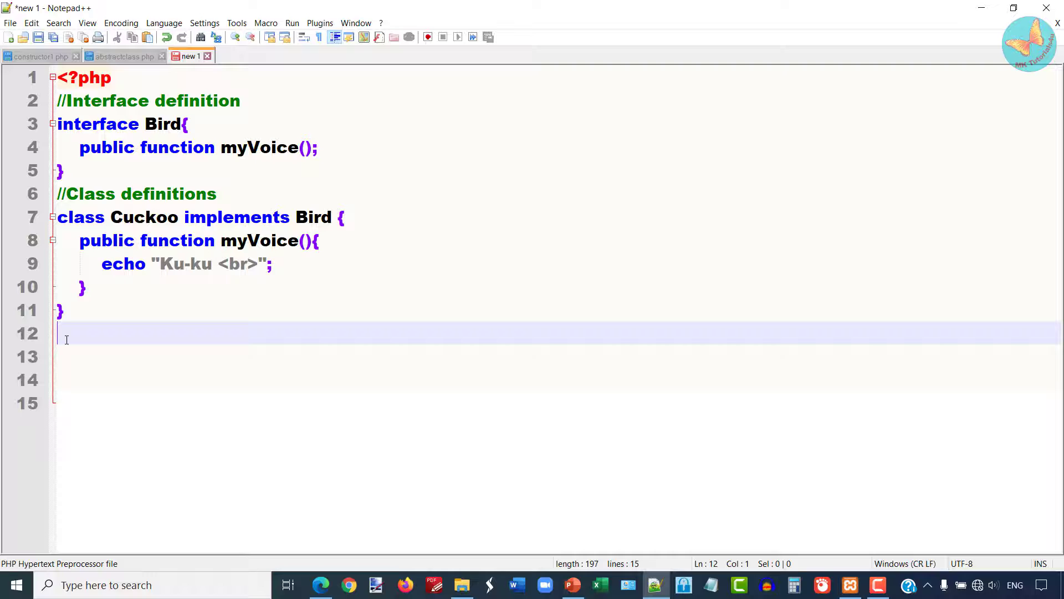
text(//)
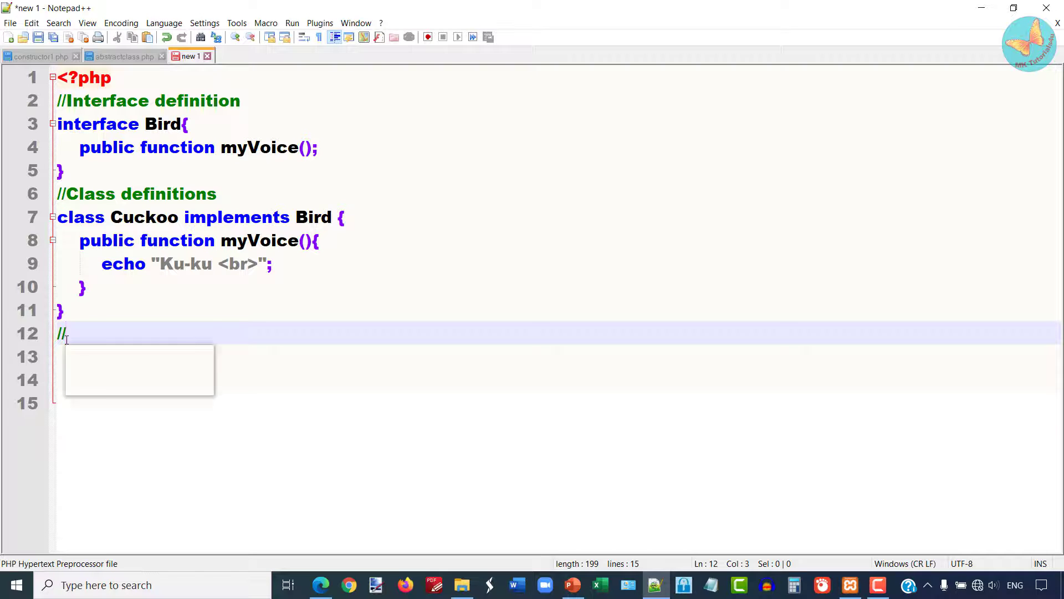
text(class)
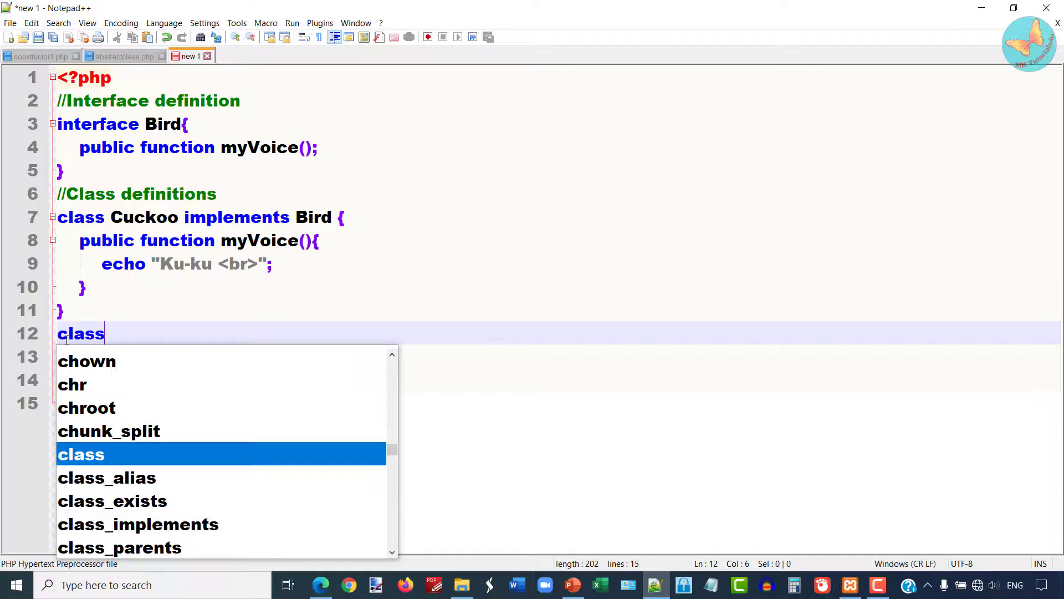
Declare class Duck implements Bird with a pasted myVoice() echoing "Quack Quack<br>"
text(Duck implements)
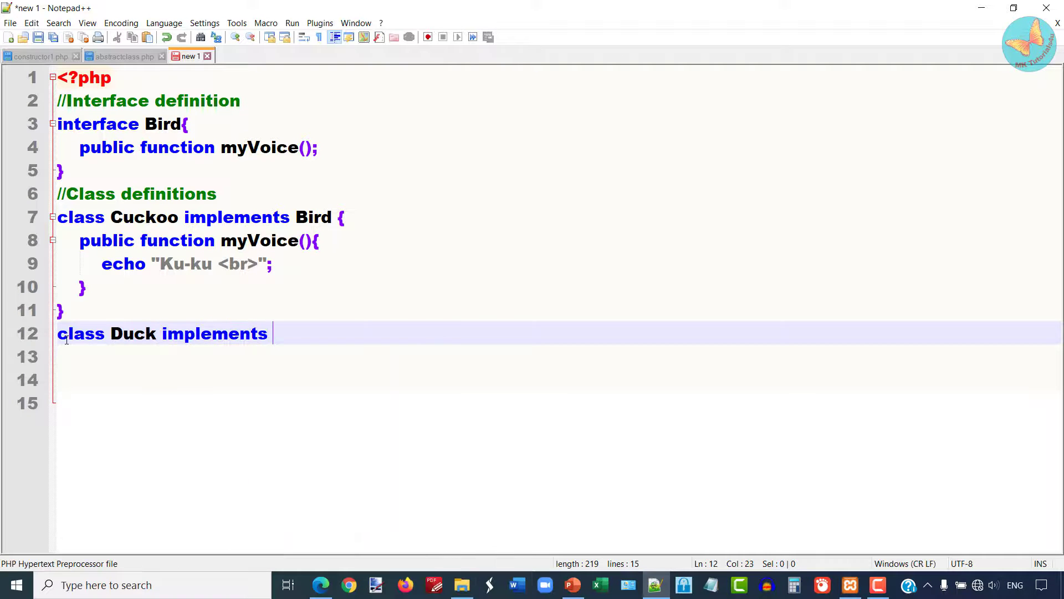
text(Bird {)
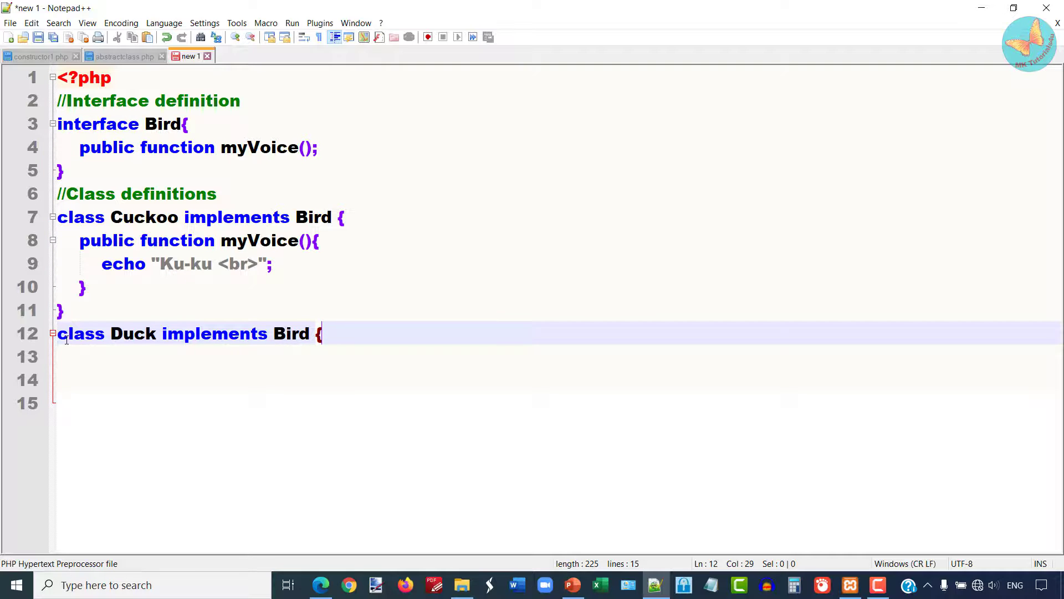
key(enter)
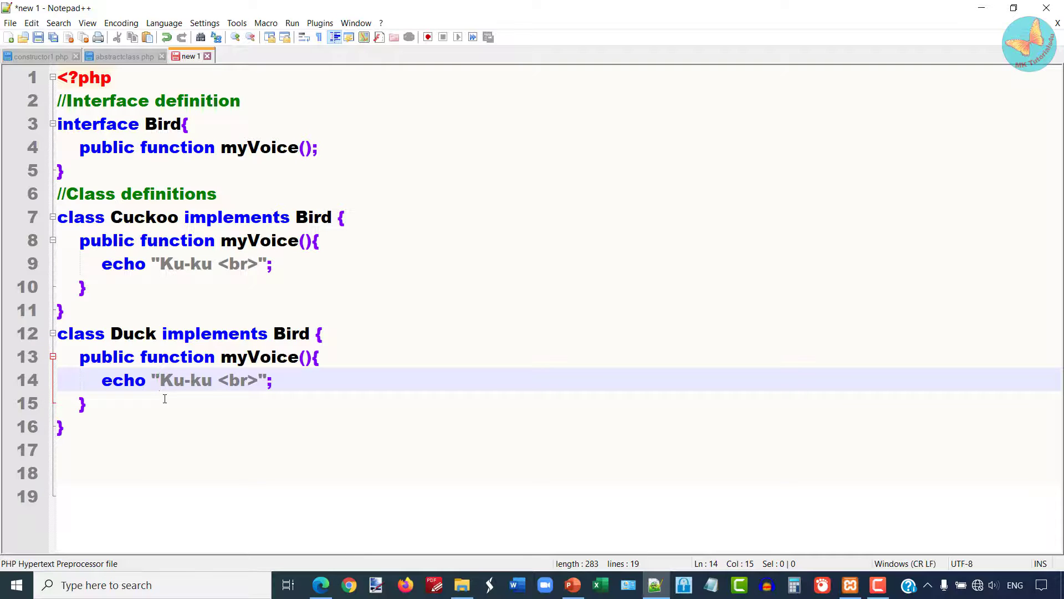
text(Q)
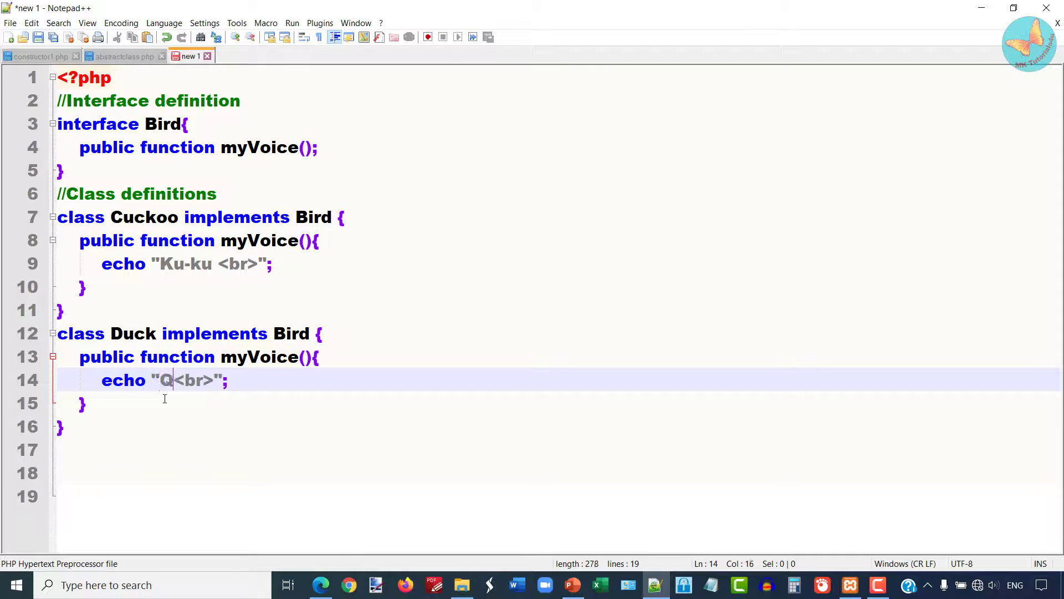
text(uack Quack)
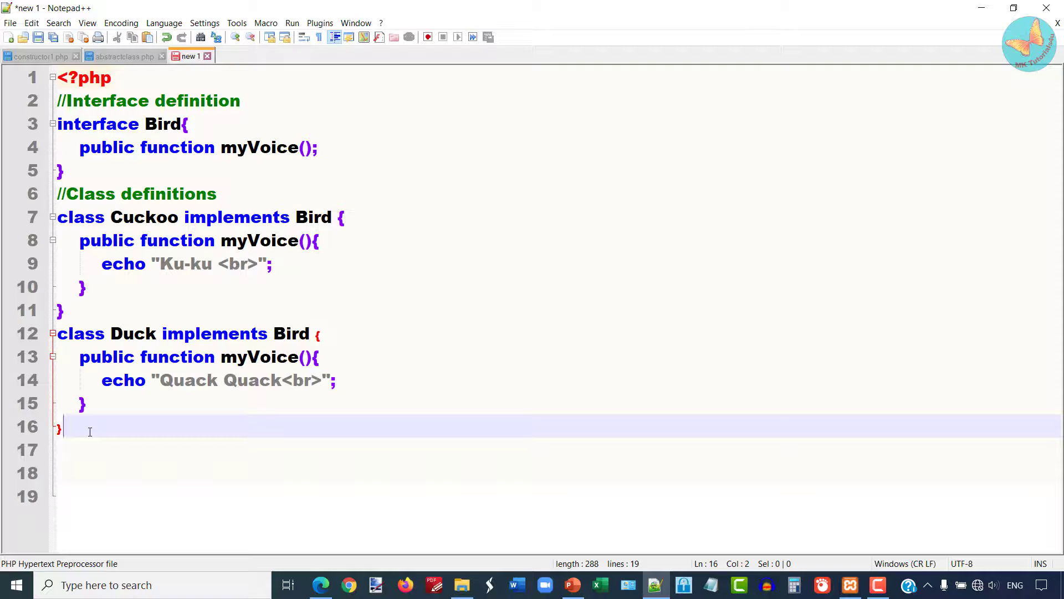
mouse_move(96, 444)
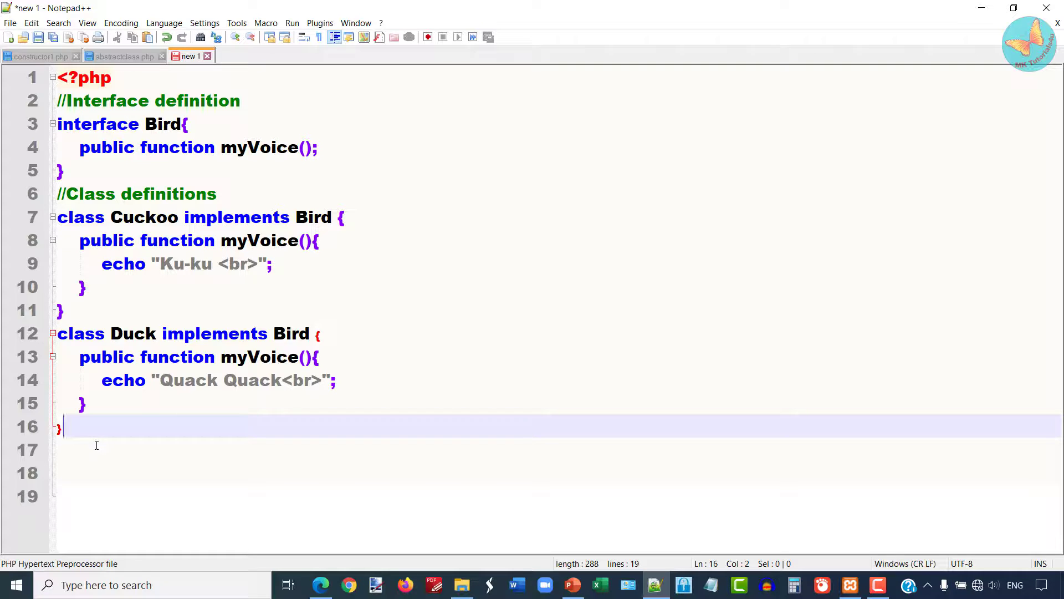
Add a '//Create objects' comment with $bird1=new Cuckoo() and $bird2=new Duck()
key(Enter)
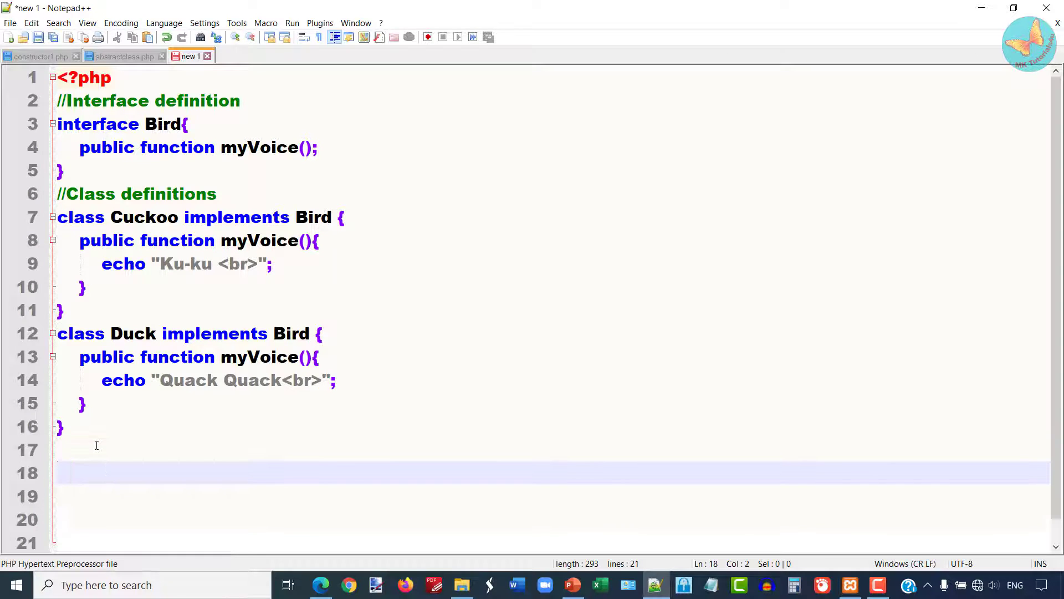
text(//Cr)
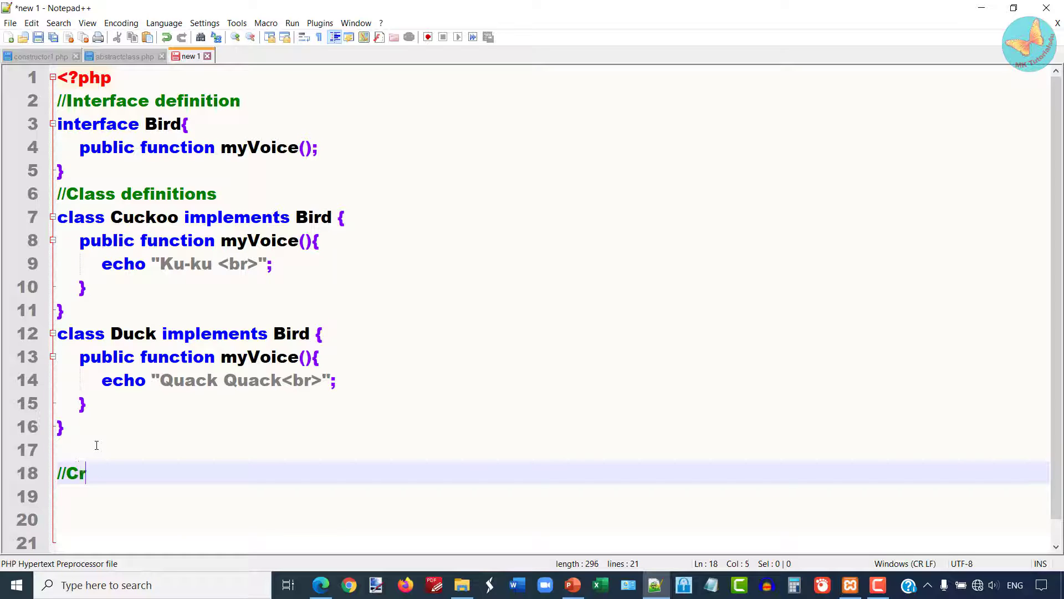
text(eate)
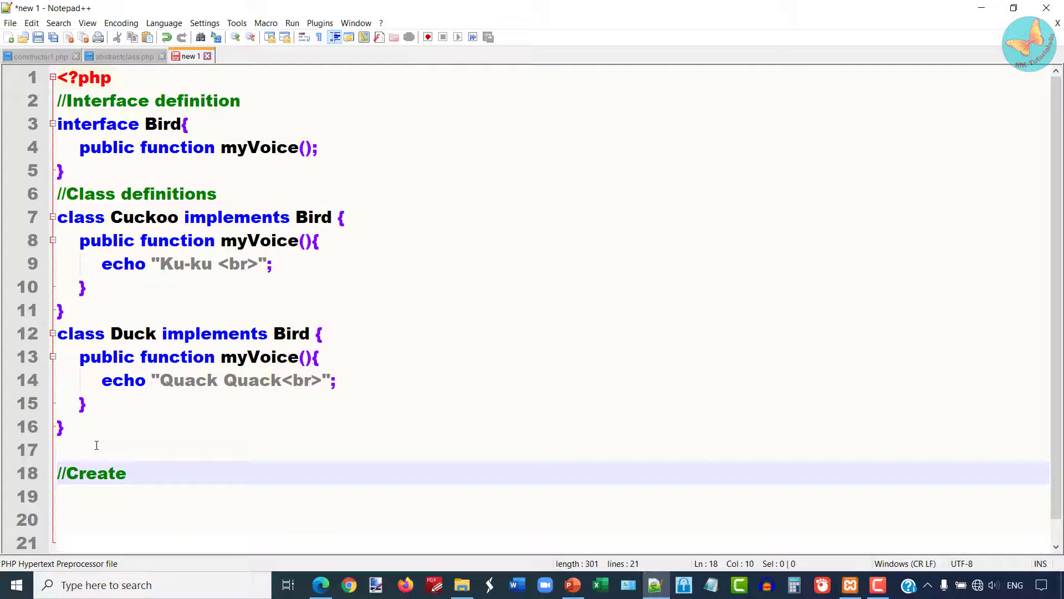
text(objects)
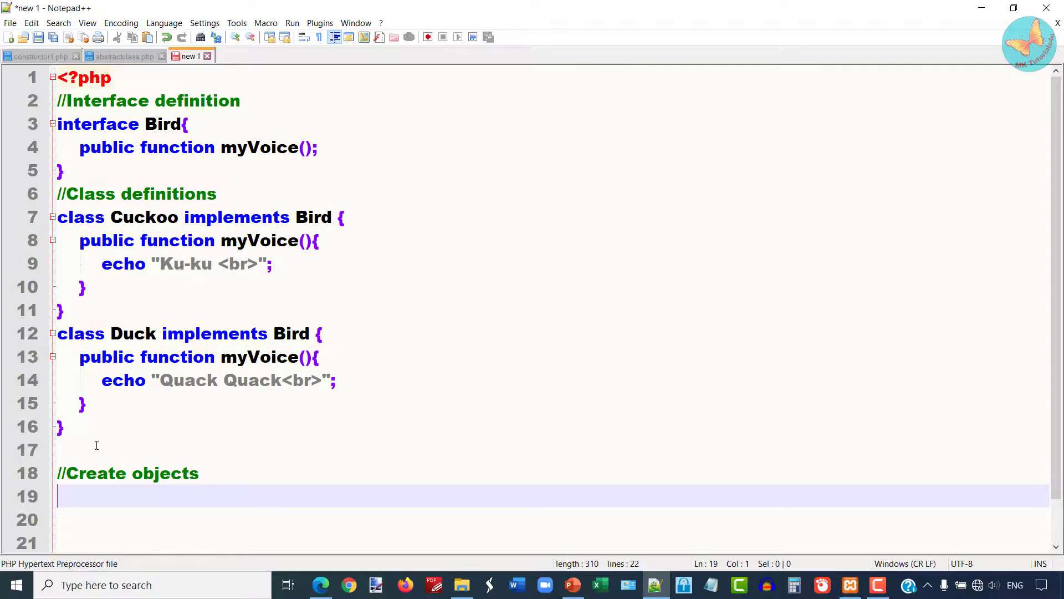
text($bird)
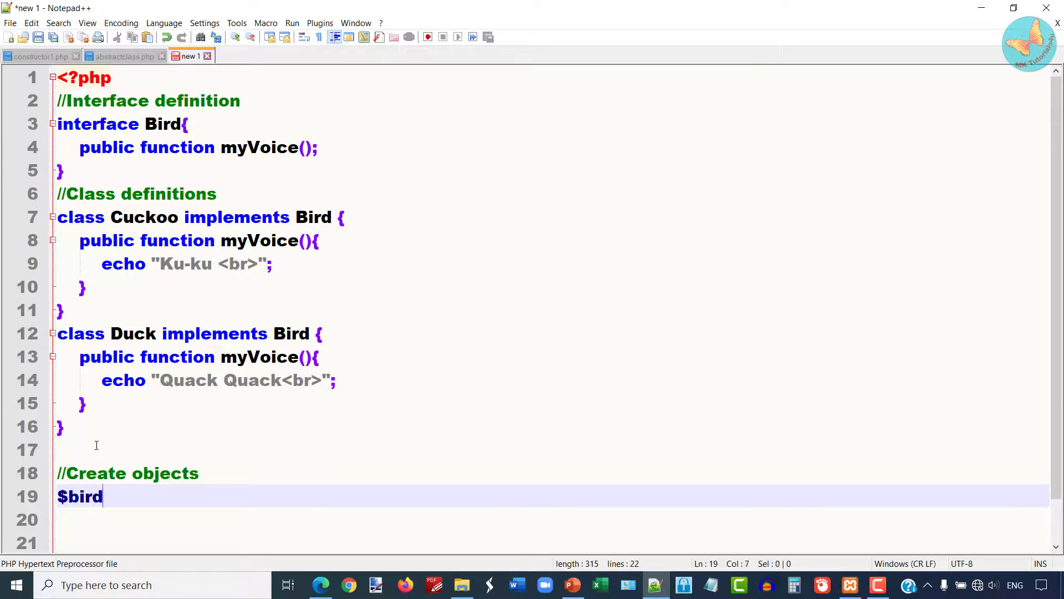
text(1=)
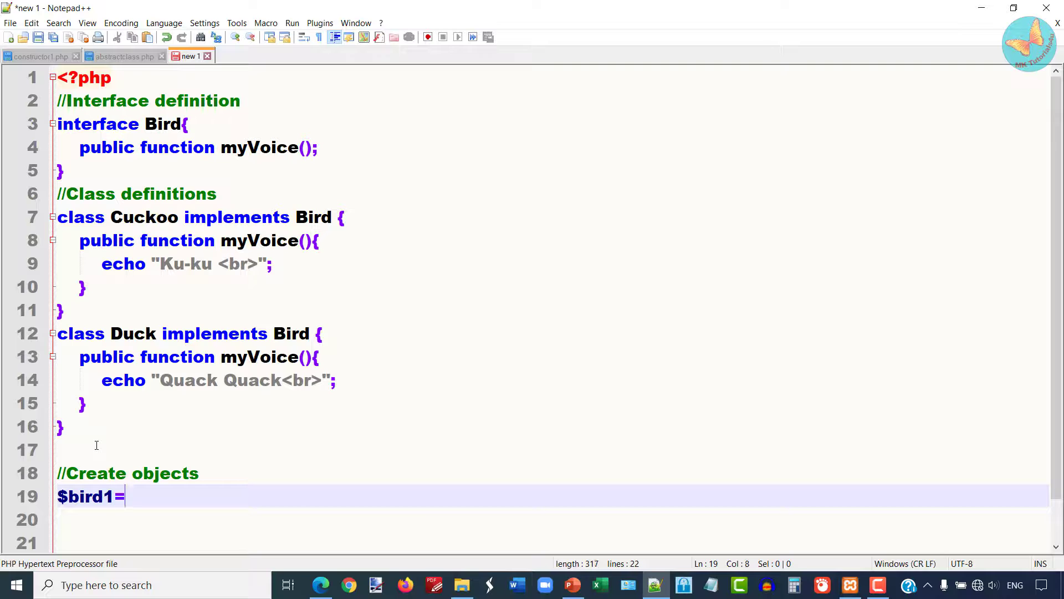
text(new Cuckoo();)
click(552, 519)
text($bird2=)
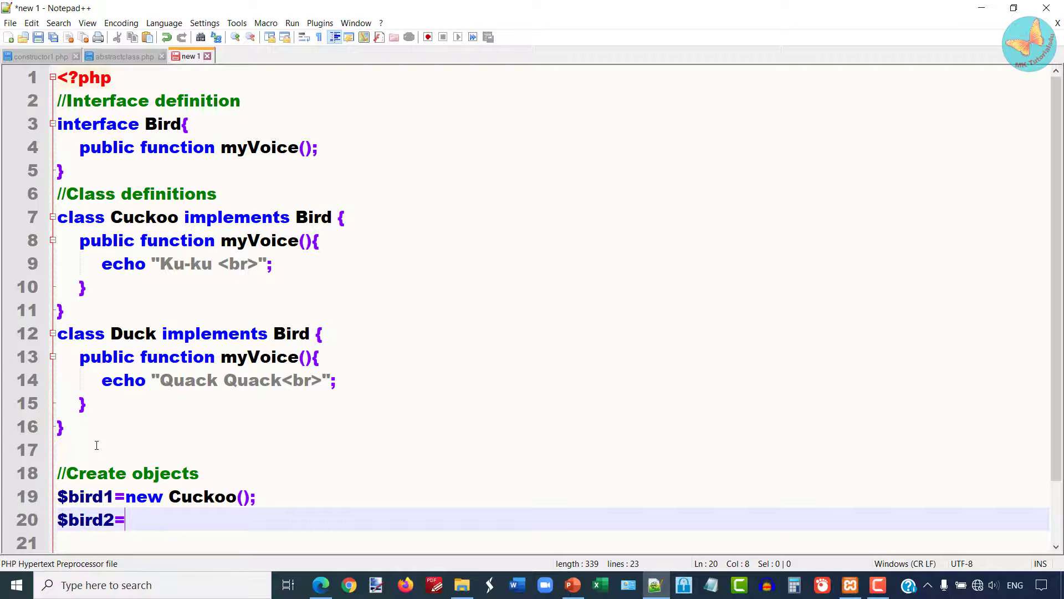
text(new Duck();)
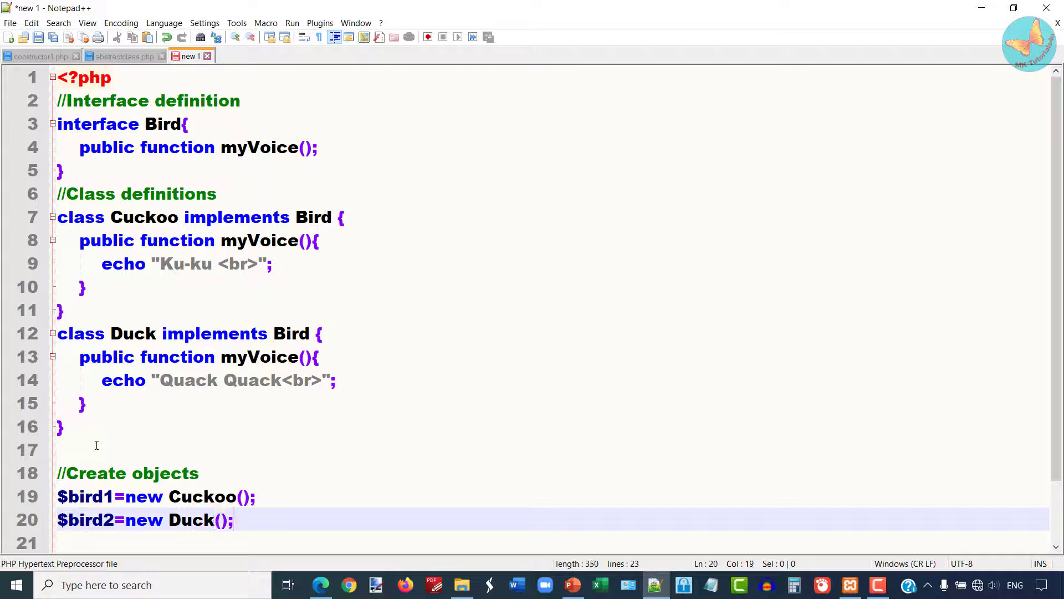
key(Return)
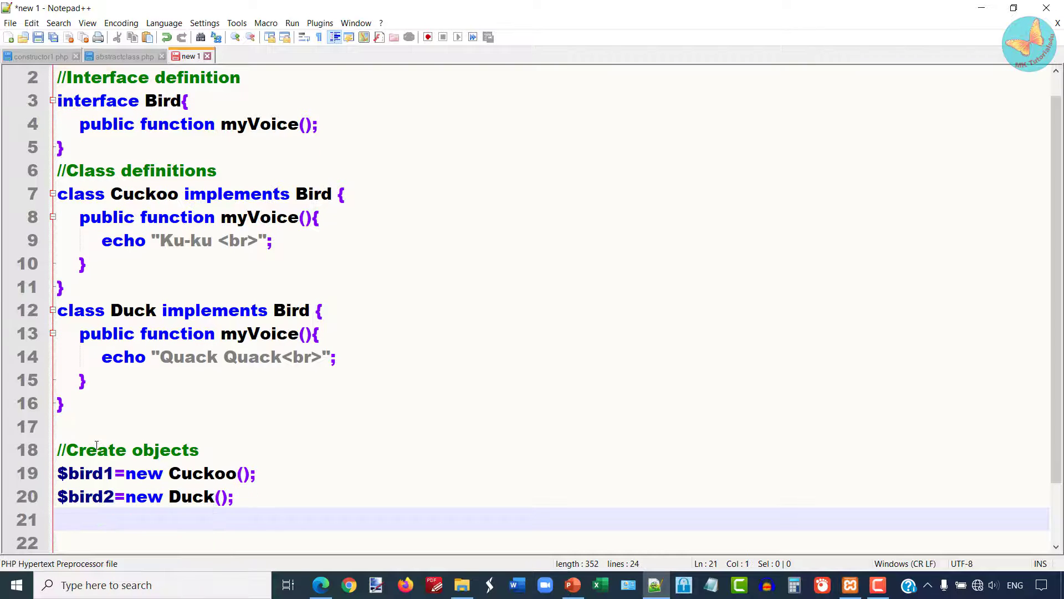
Collect both birds with $birds=array($bird1,$bird2);
text($bi)
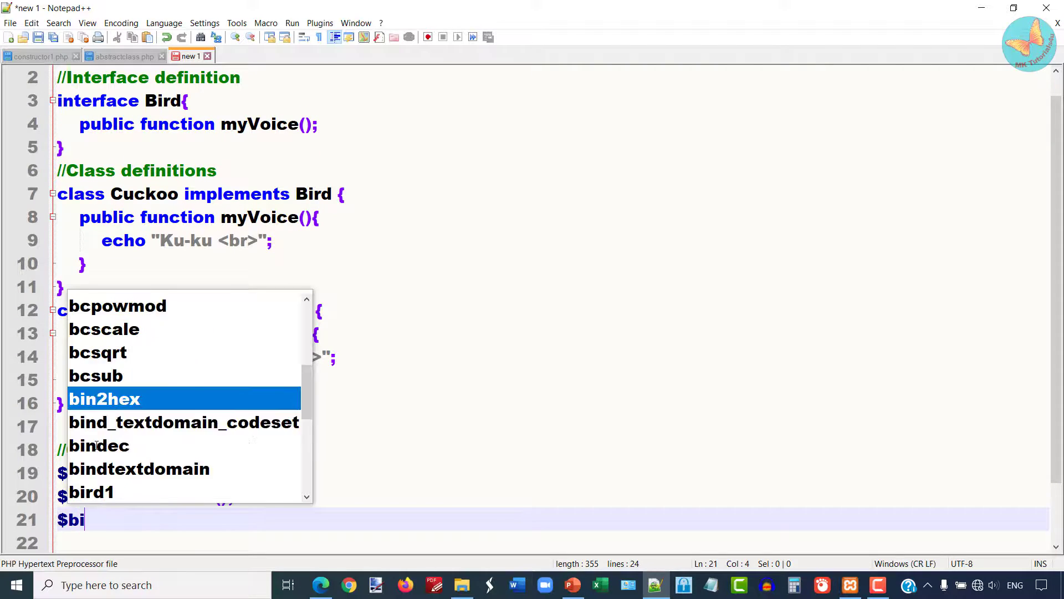
text(rds=)
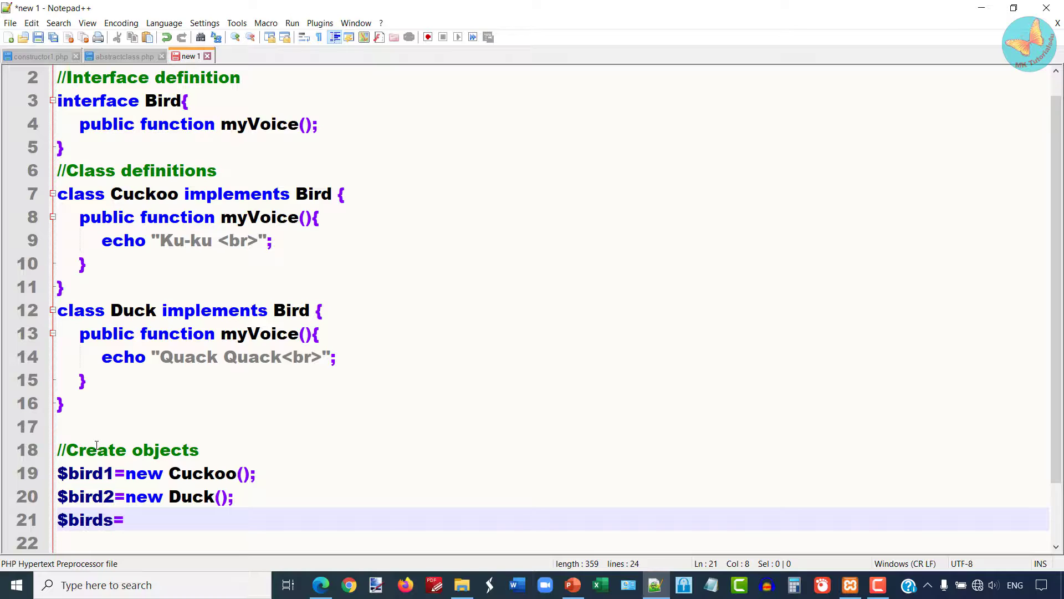
text(array()
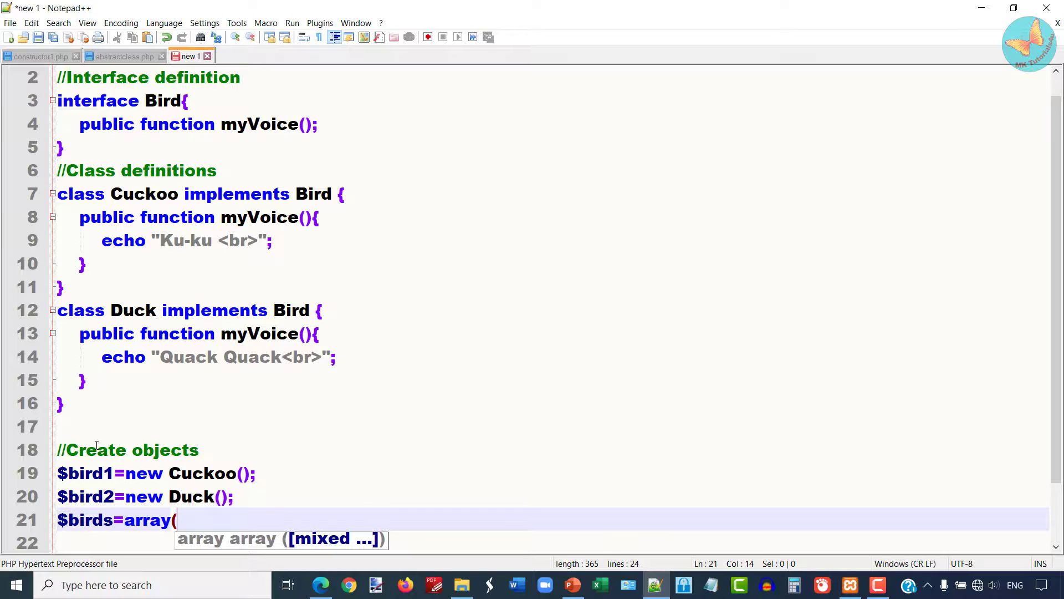
text($b)
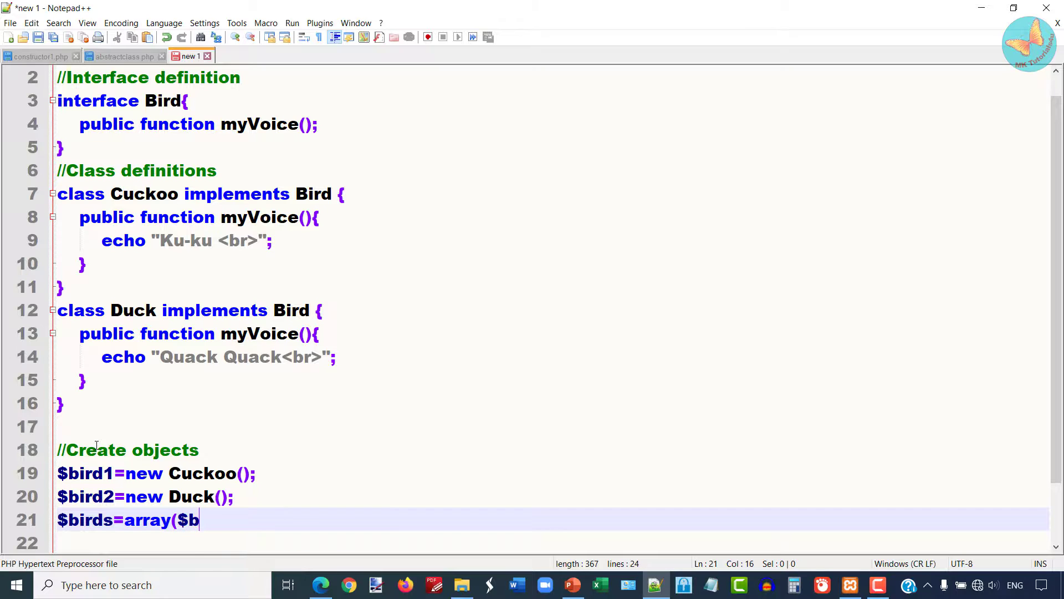
text(ird1)
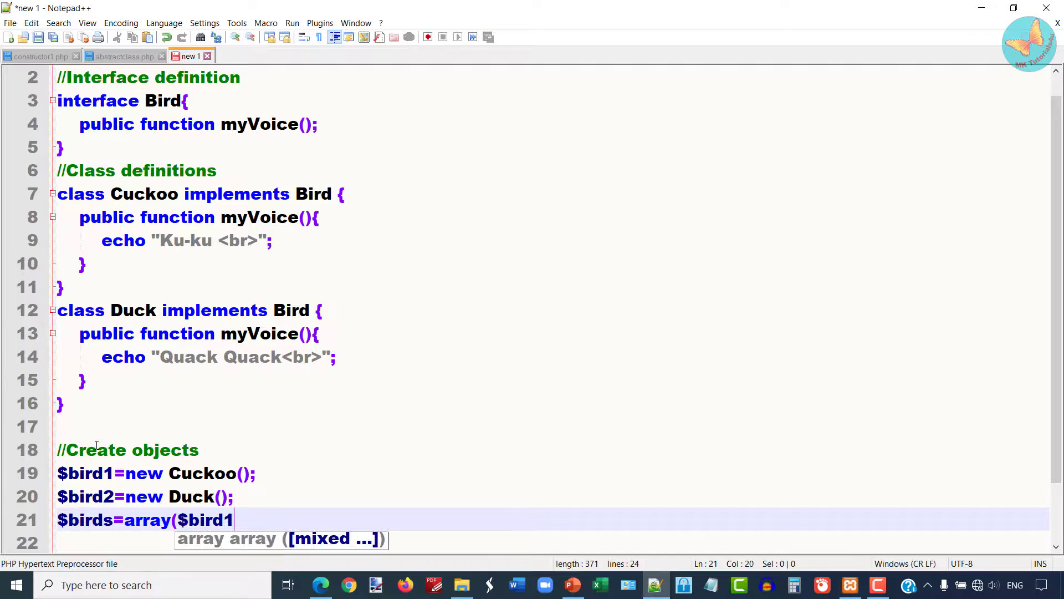
text(,$b)
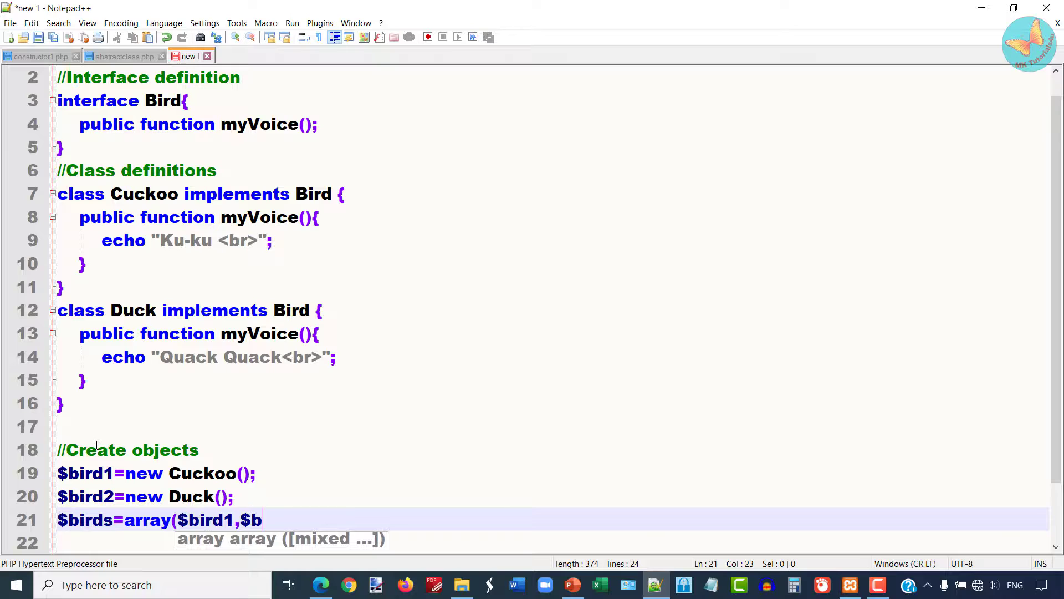
text(ird2);)
click(550, 540)
text(//)
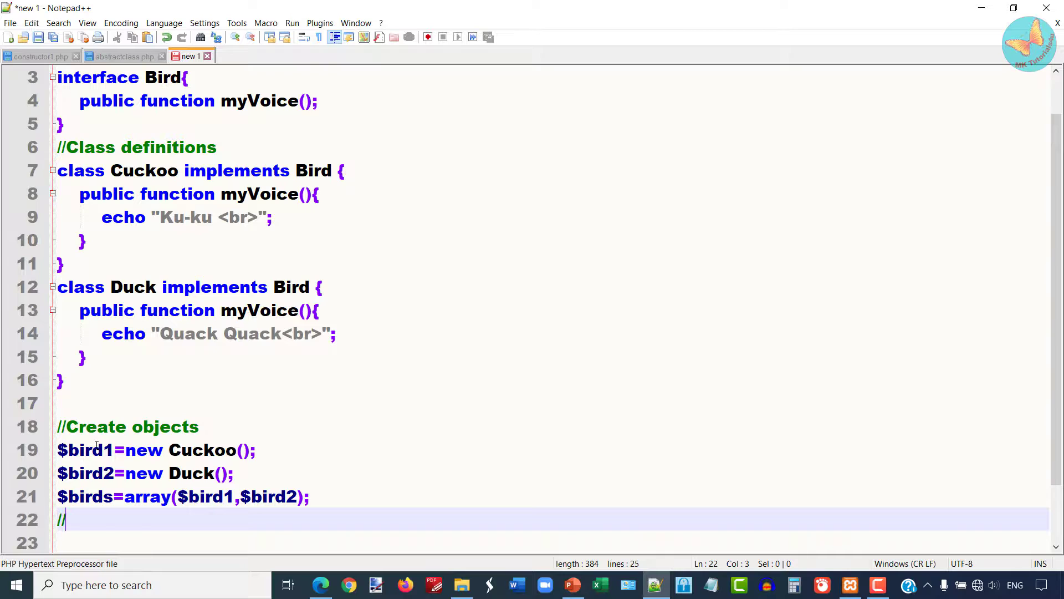
Add a comment and foreach($birds as $bird){ $bird->myVoice(); }, then close with ?>
text(Te)
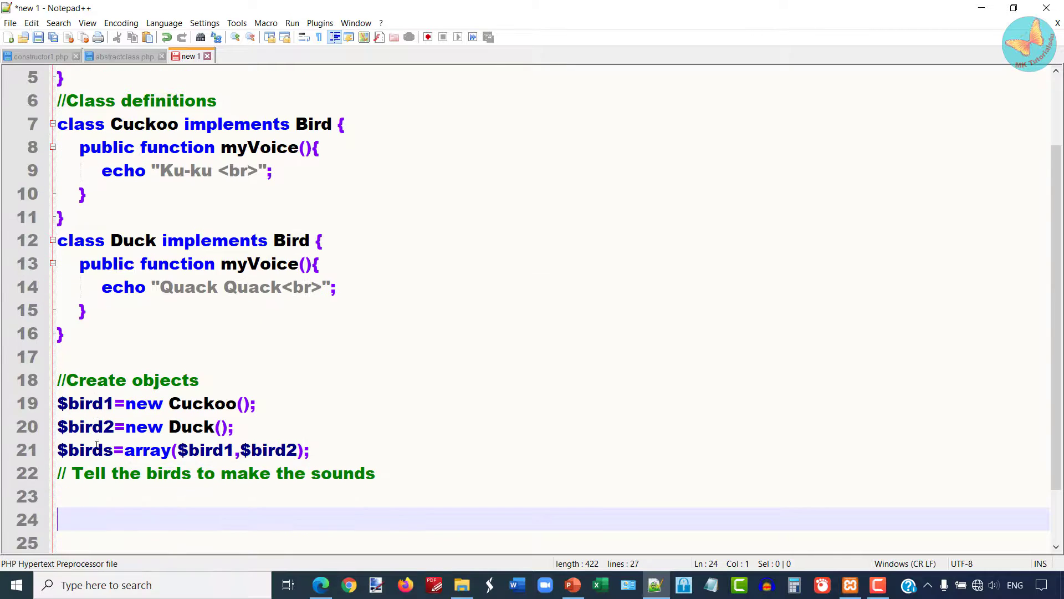
text(forach)
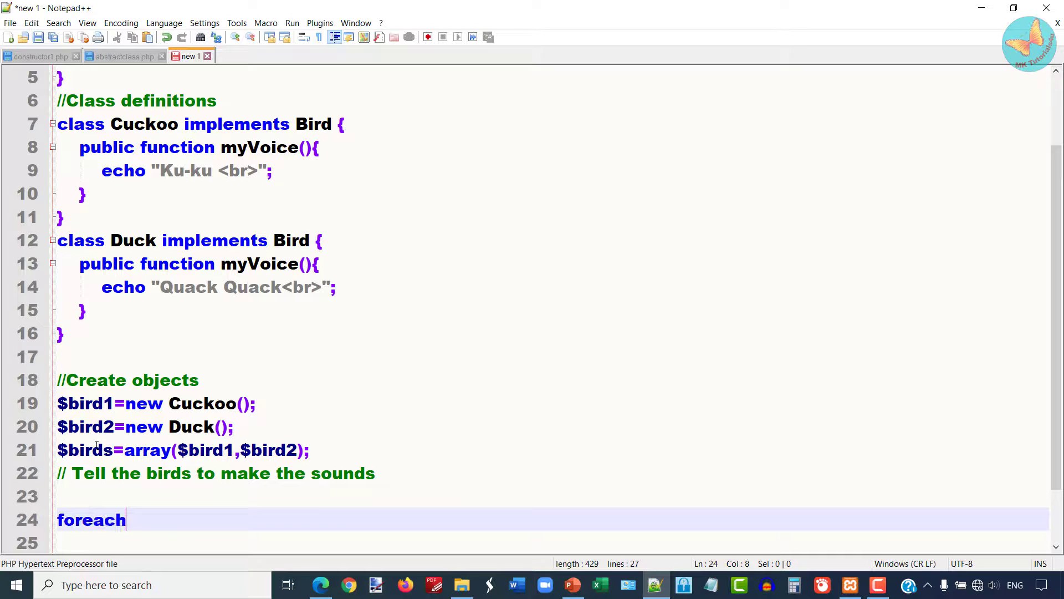
text(($birds as)
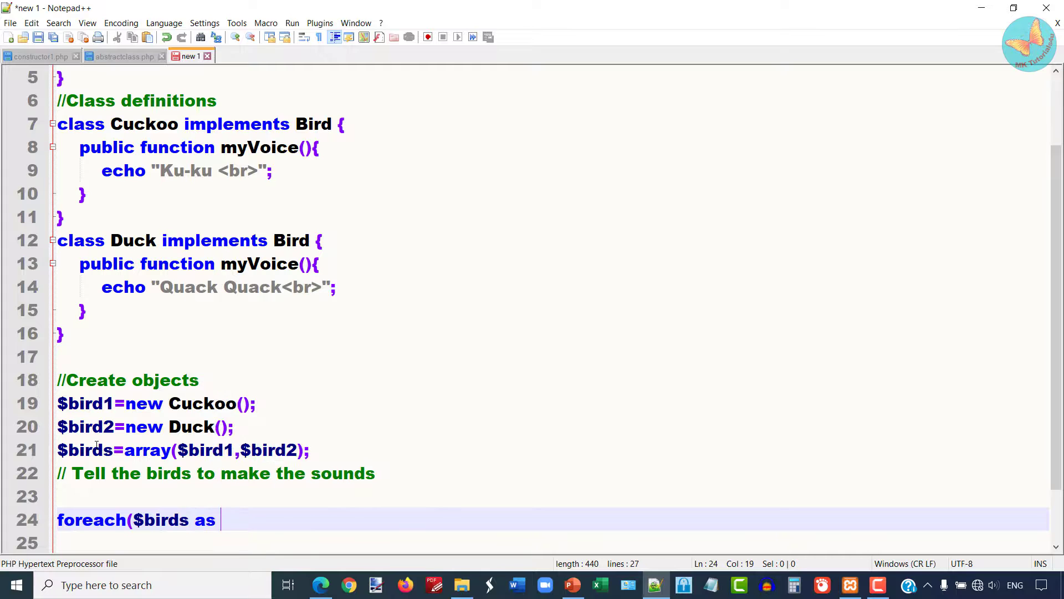
text($bird){)
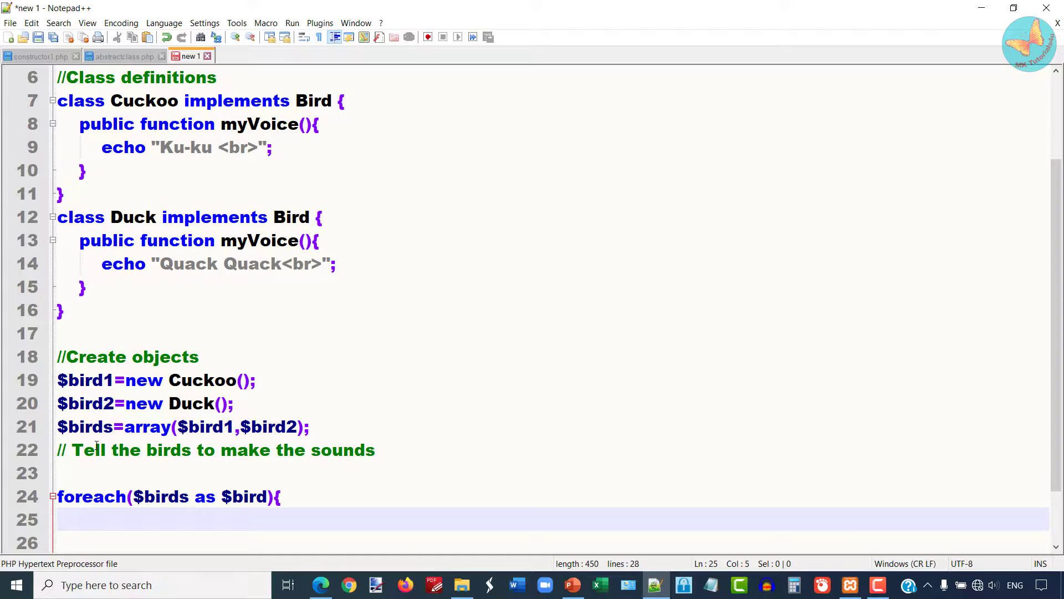
text($bird->myV)
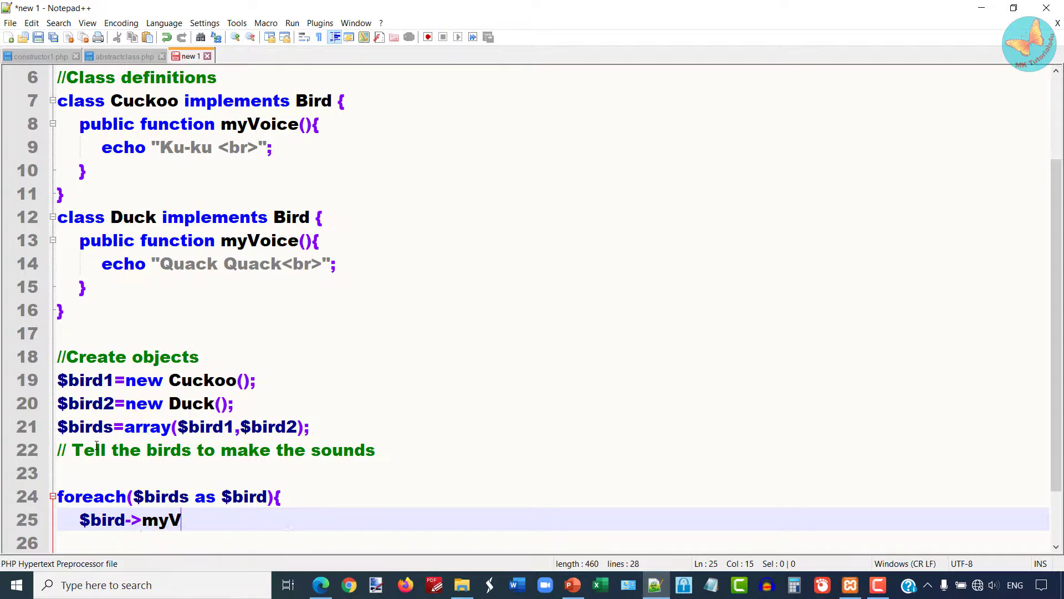
text(oice();)
click(549, 542)
text(})
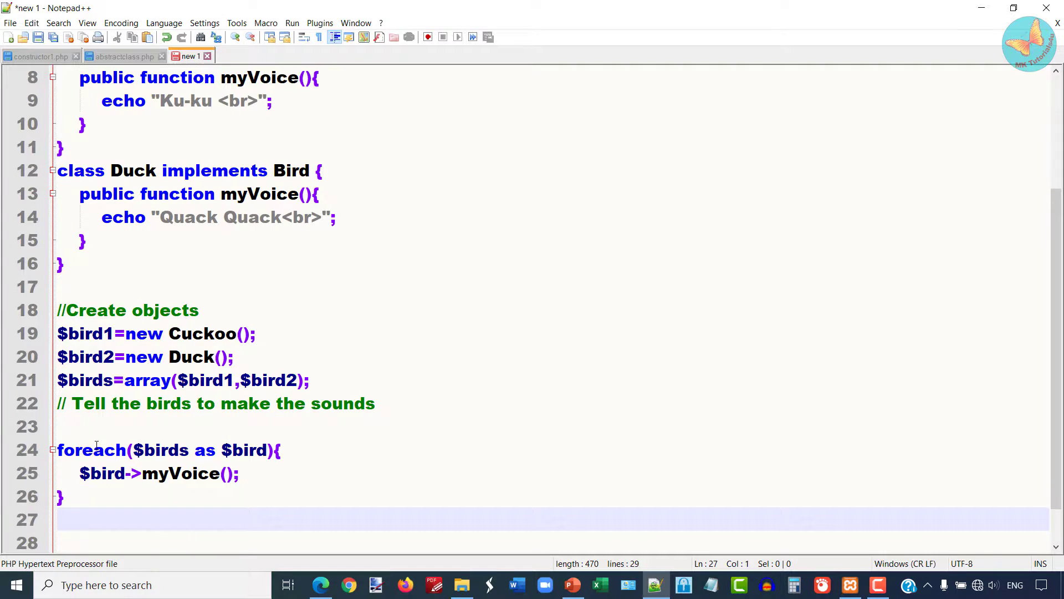
text(?>)
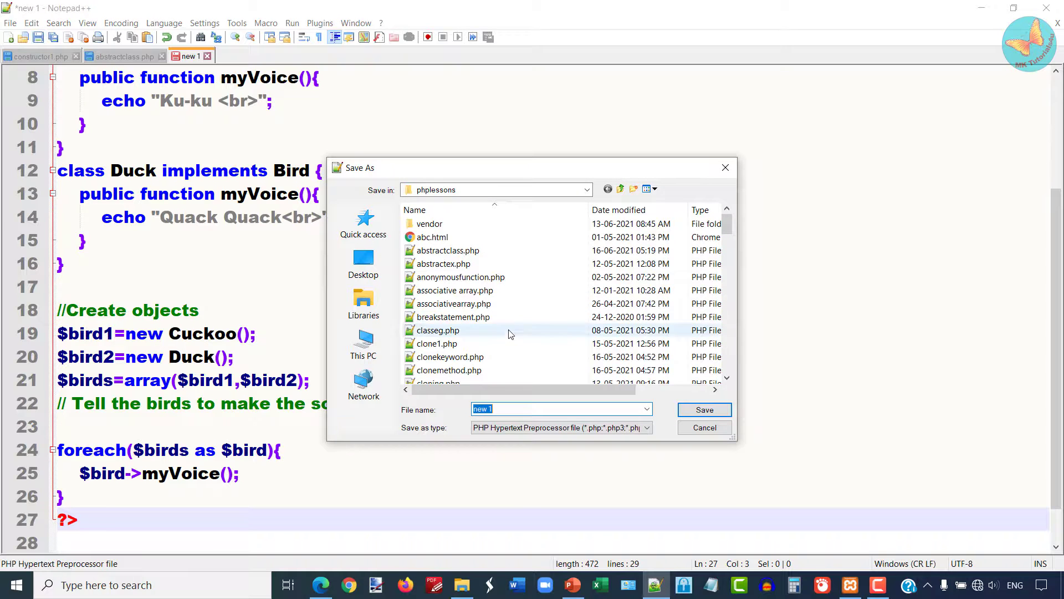
Enter the file name interface.php in Save As and save to phplessons
text(interface)
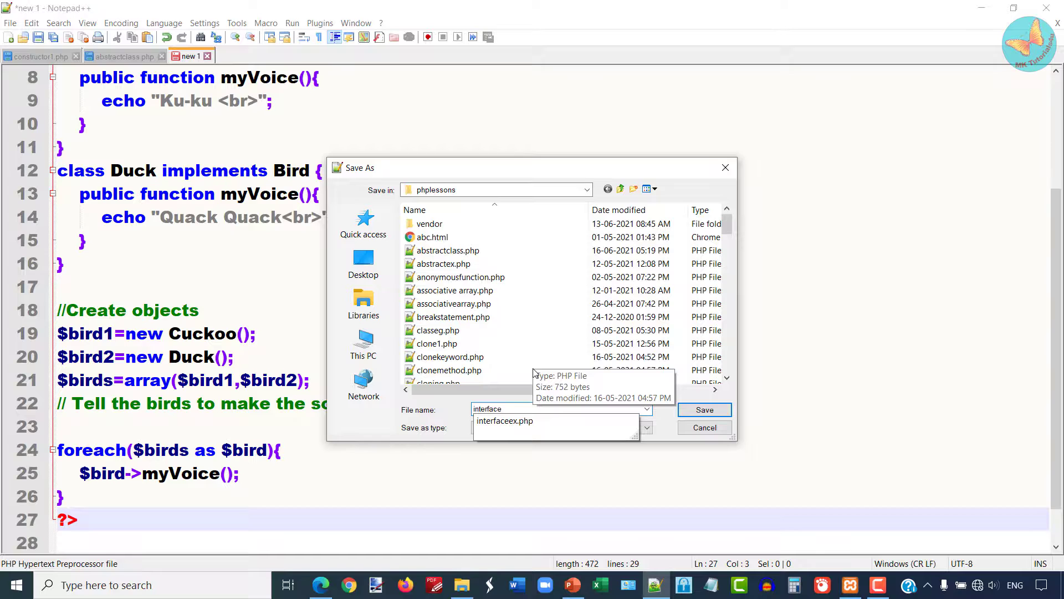
click(704, 409)
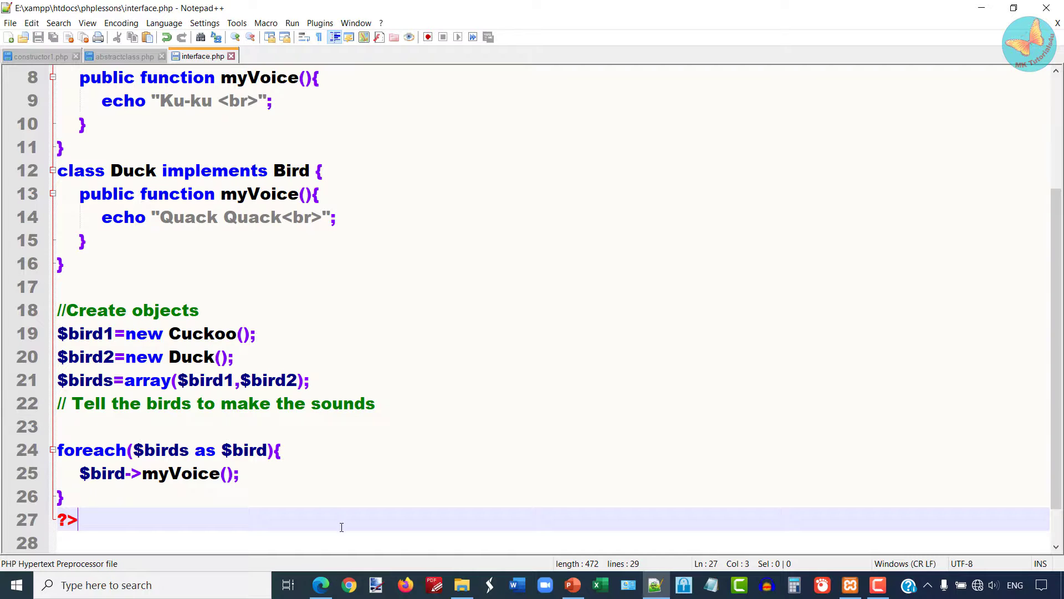
Run interface.php from Edge's localhost/phplessons listing, showing Ku-ku and Quack Quack
click(320, 584)
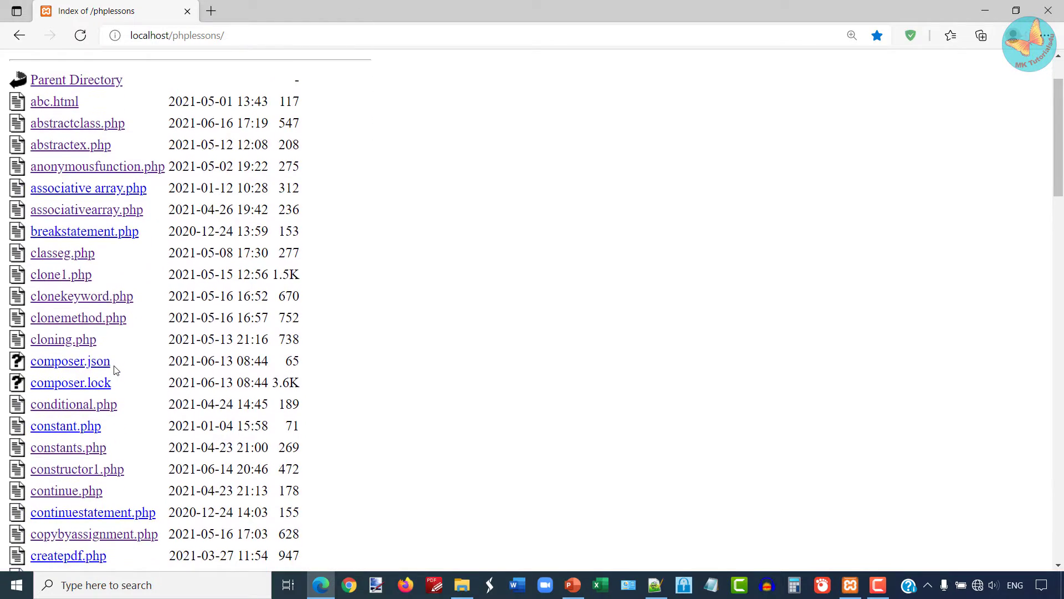
scroll(down, 3)
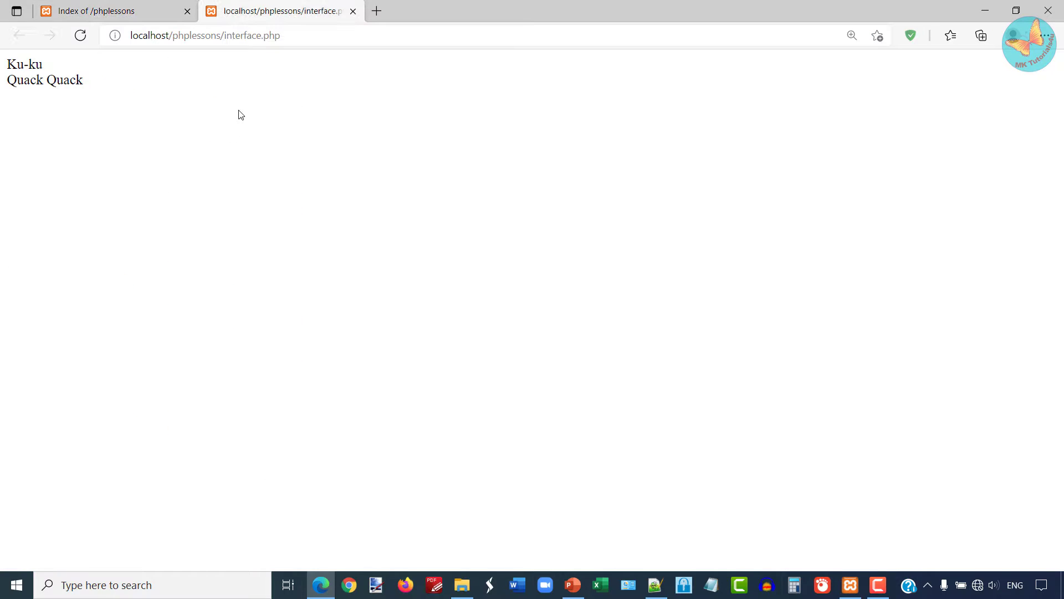
click(654, 584)
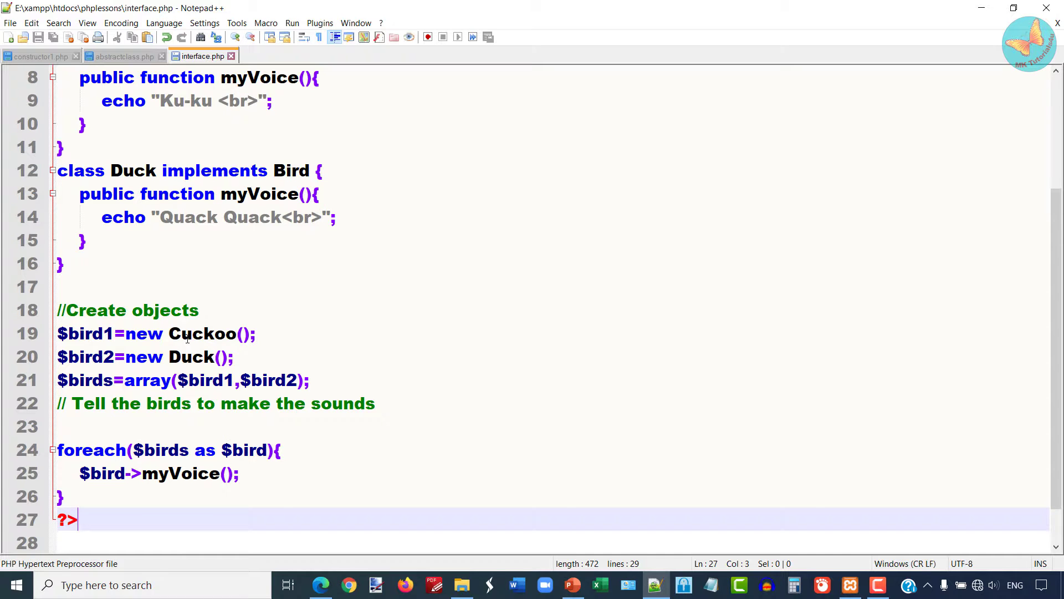
scroll(up, 3)
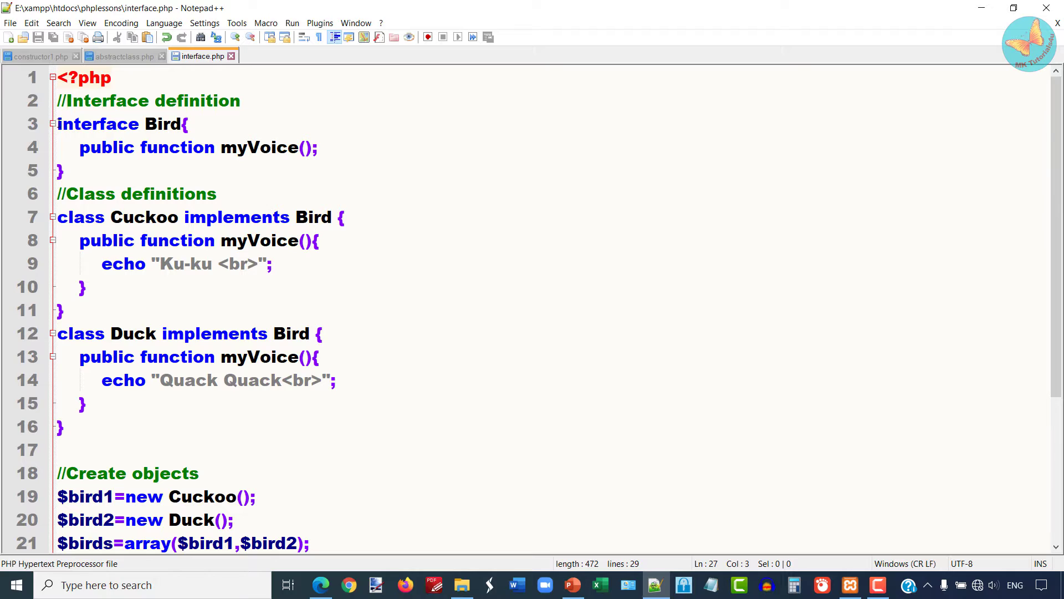
drag(58, 124, 81, 170)
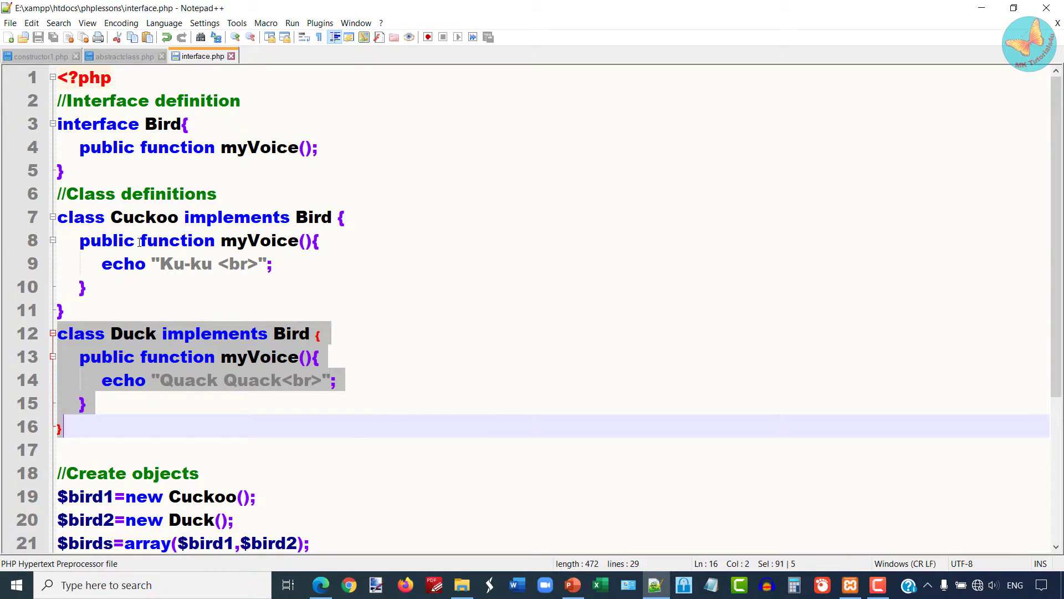
click(139, 240)
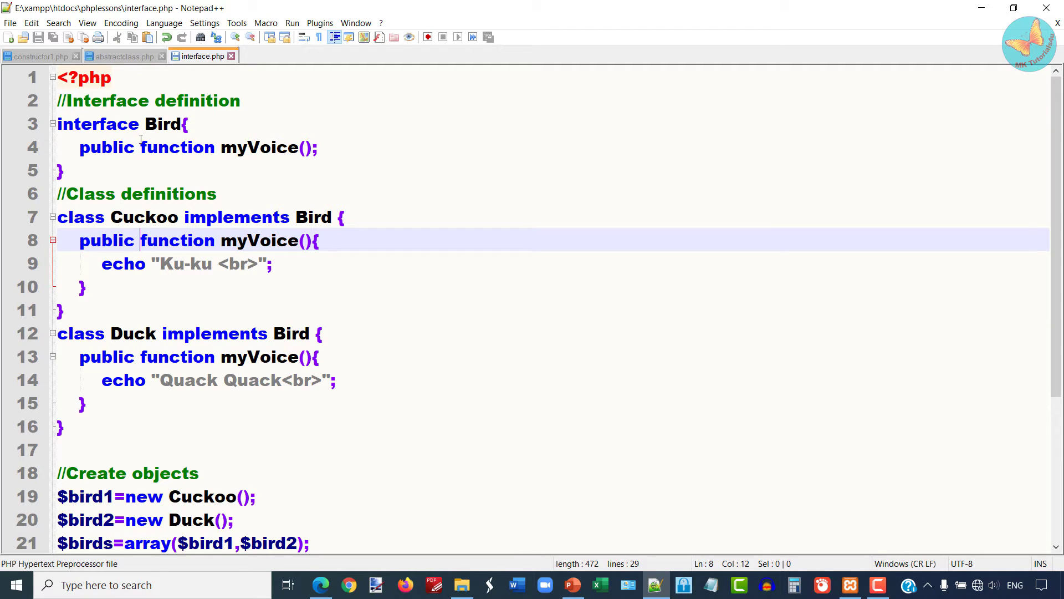
scroll(down, 3)
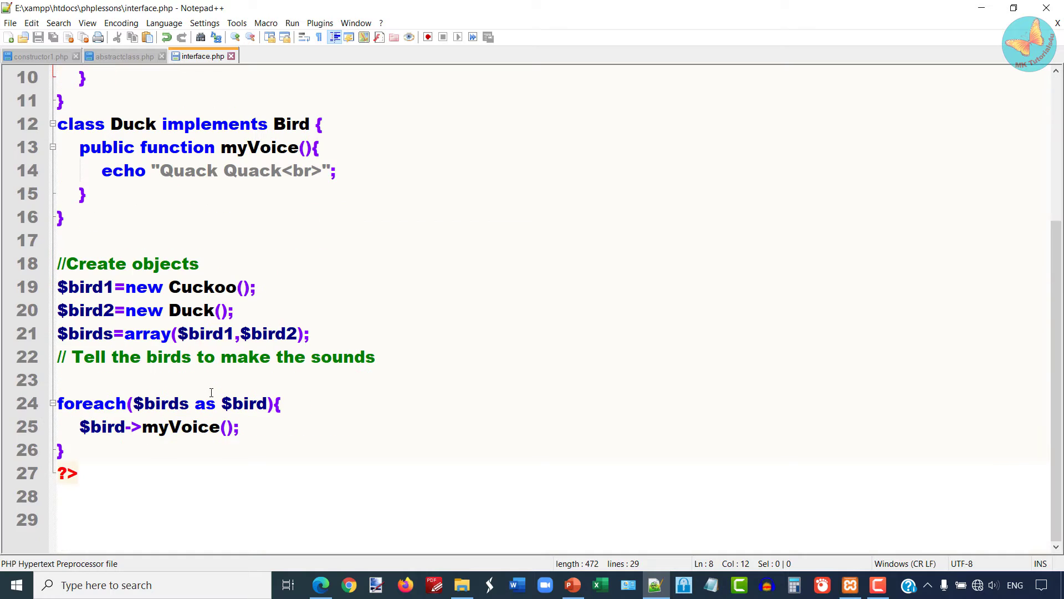